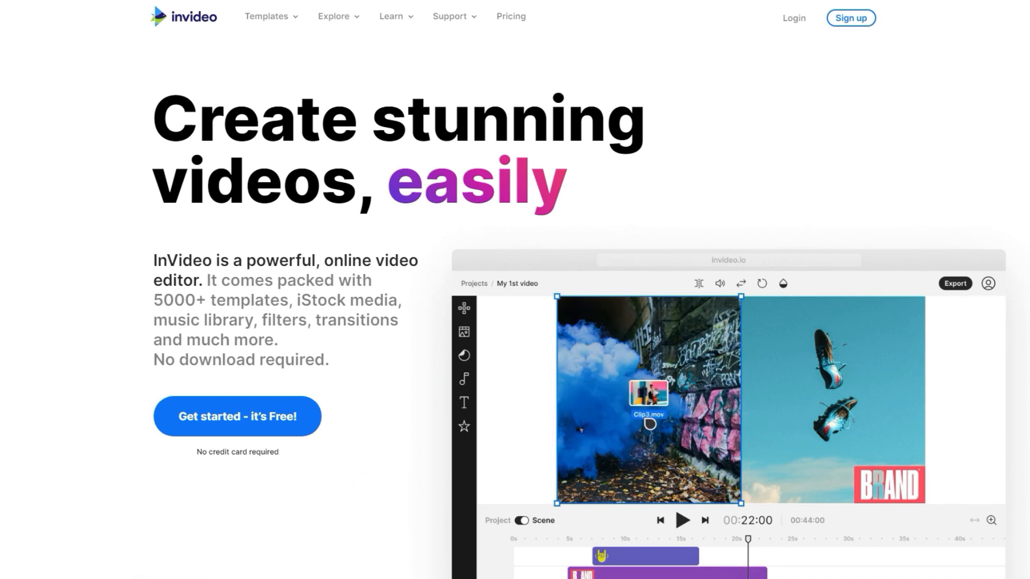
- Scroll down through the InVideo page toward the pre-made templates dashboard
scroll("down", 3)
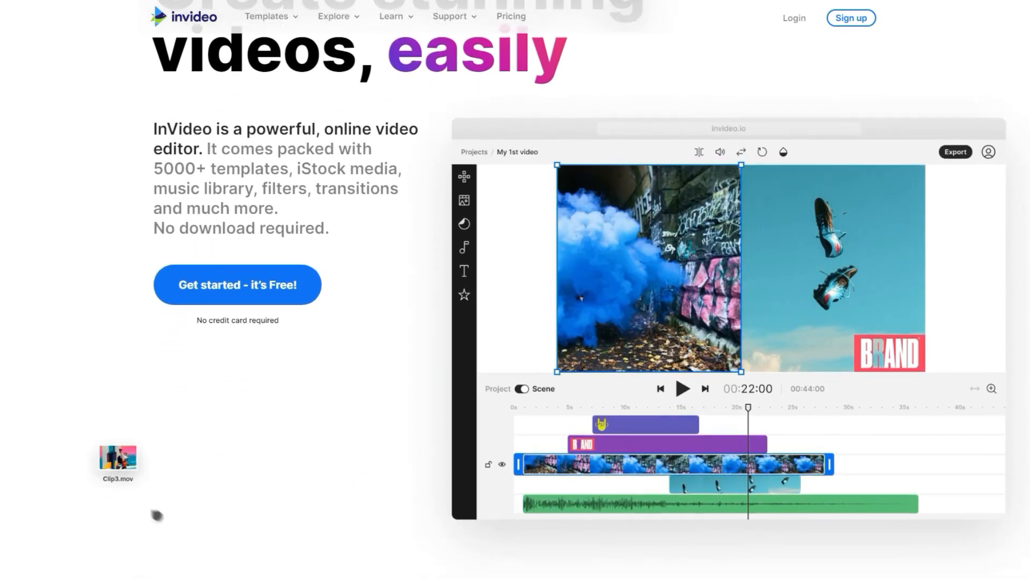
scroll("down", 3)
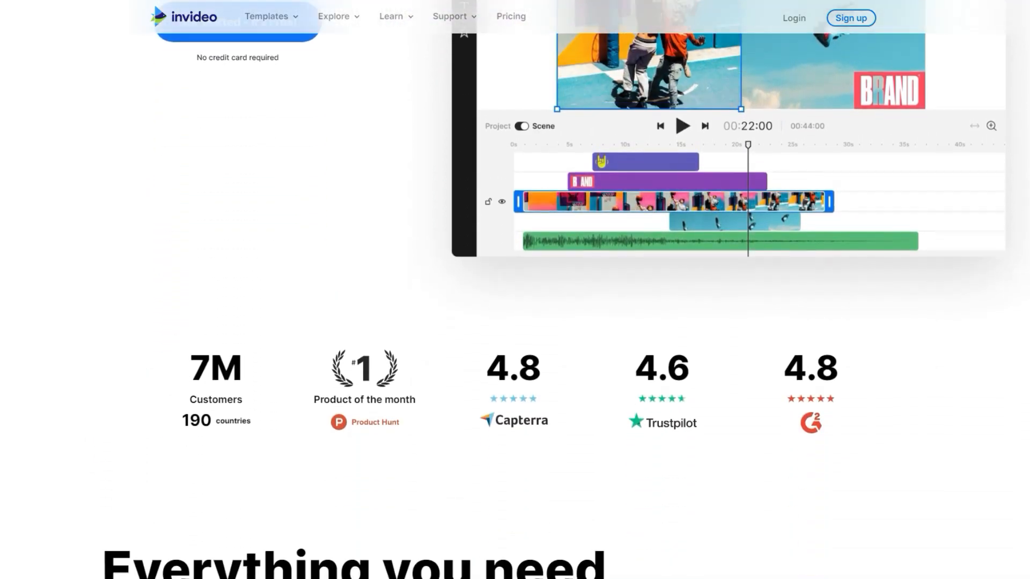
scroll("down", 3)
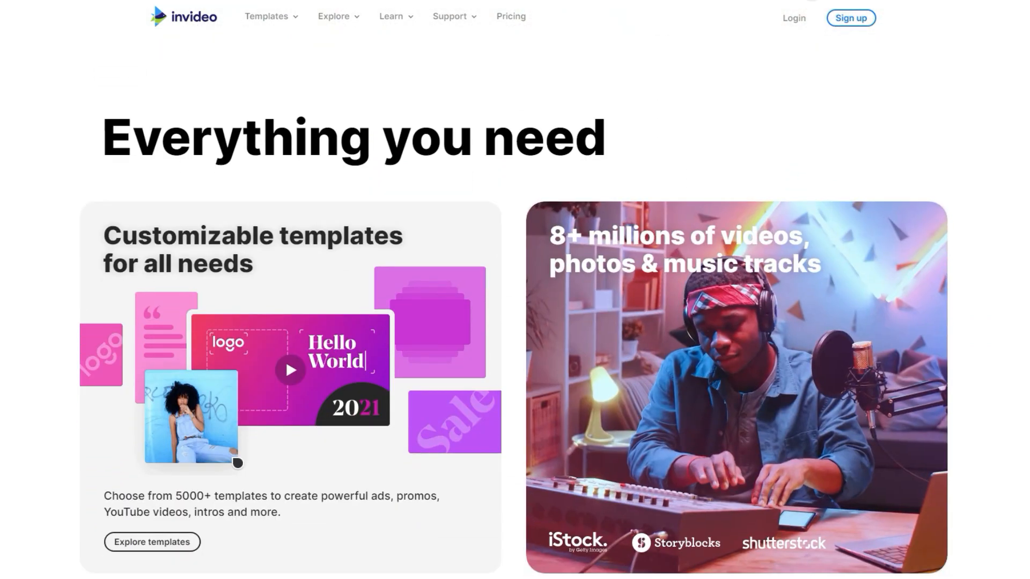
scroll("down", 3)
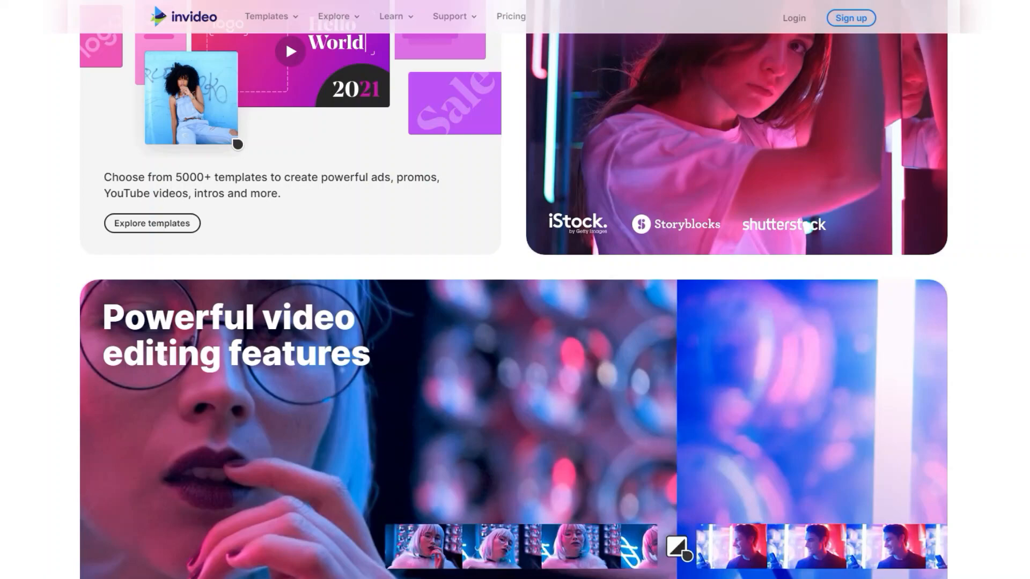
scroll("down", 3)
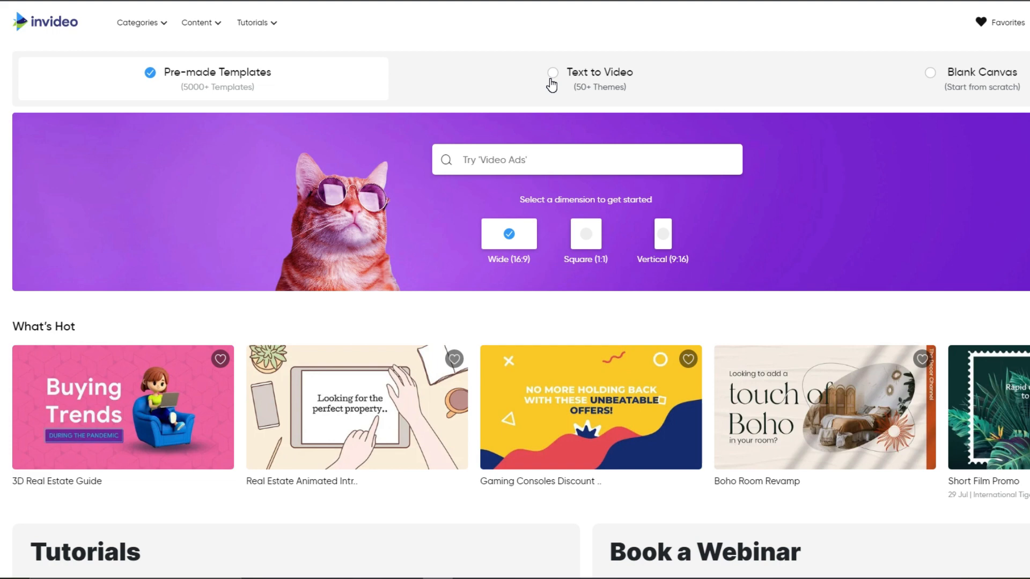
mouse_move(590, 245)
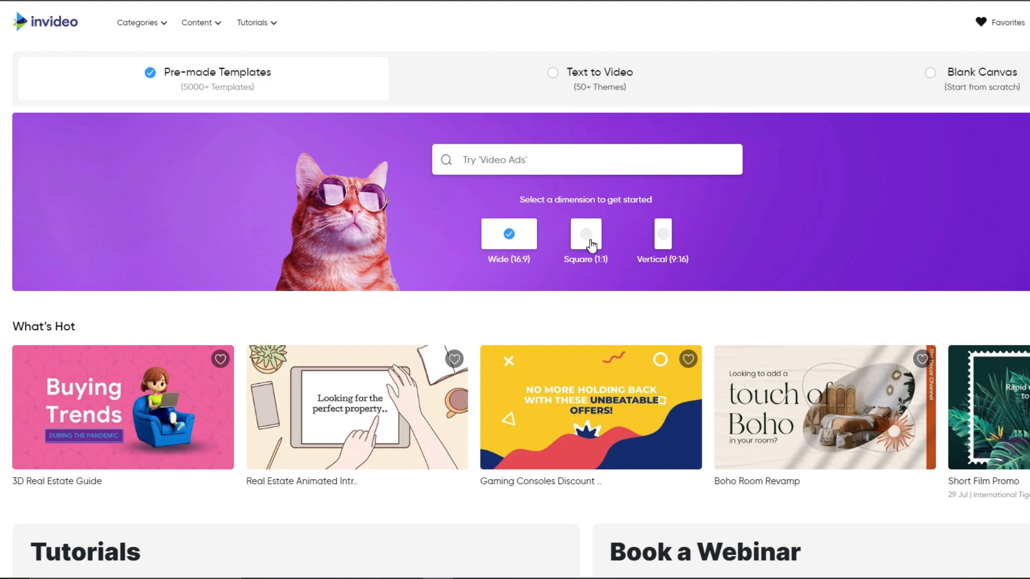
- Choose the Square 1:1 format and search templates for 'facebook video ads'
left_click(585, 234)
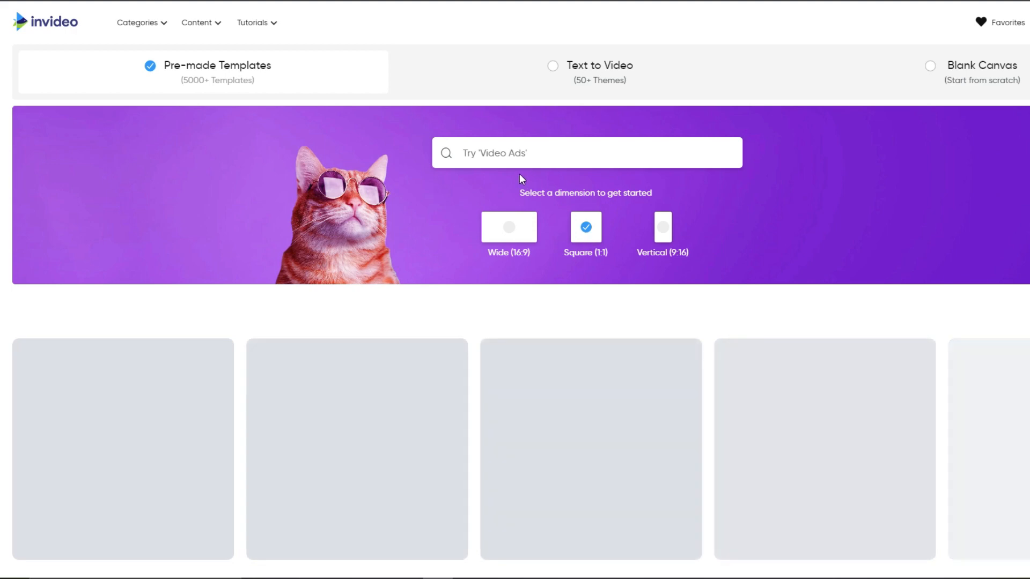
left_click(584, 153)
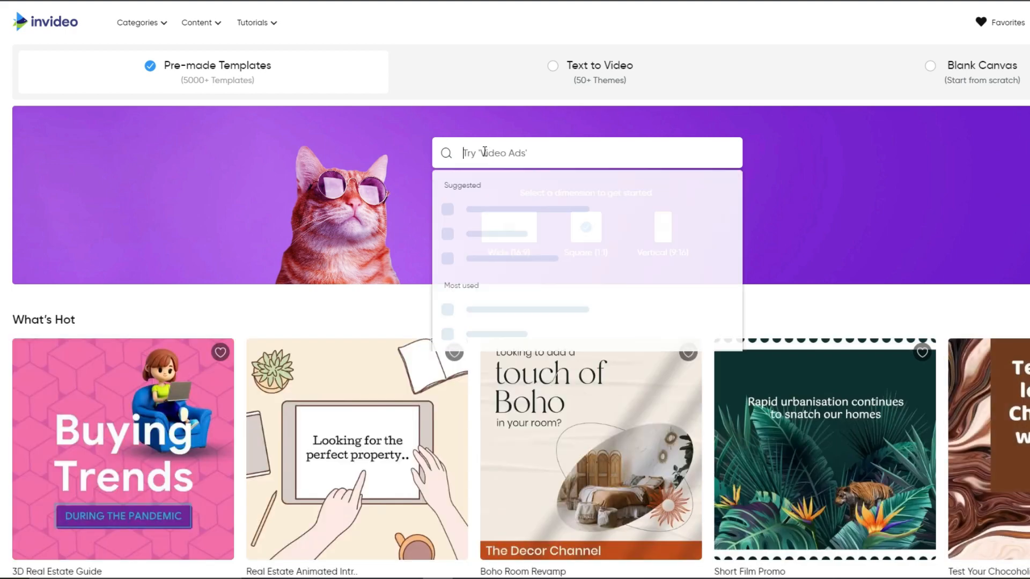
type("facebook video ad")
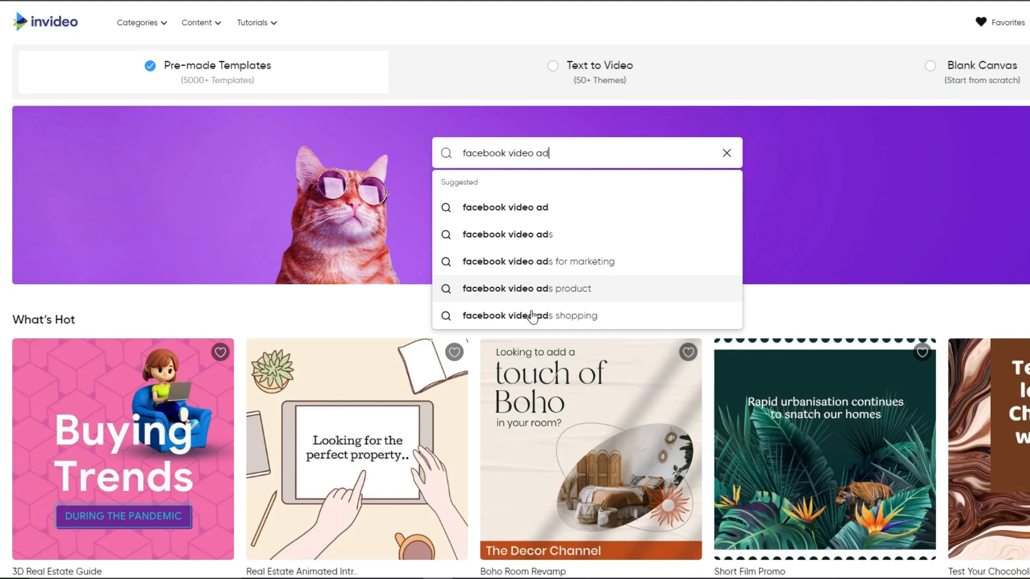
mouse_move(522, 260)
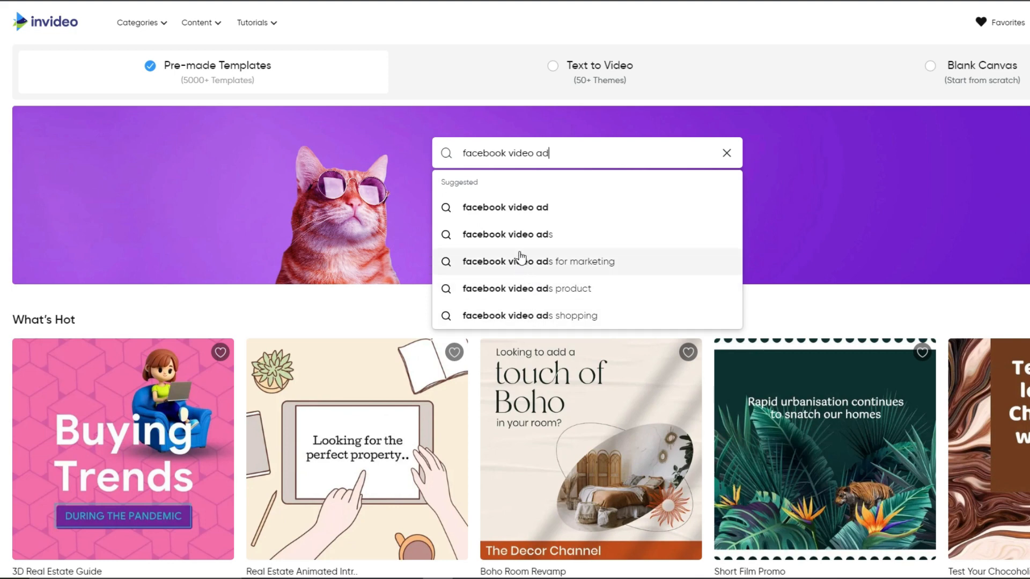
mouse_move(524, 236)
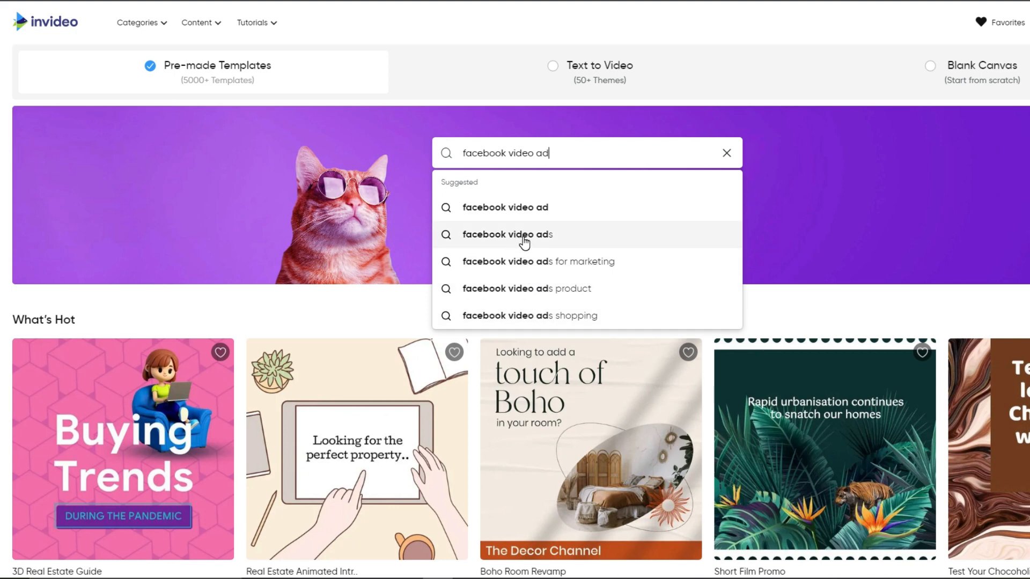
left_click(508, 235)
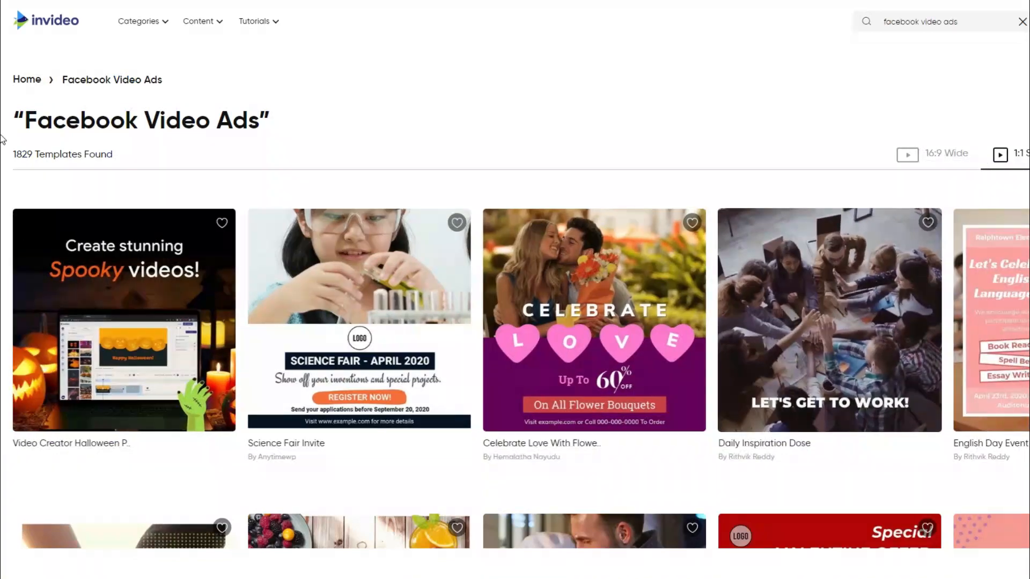
scroll("down", 3)
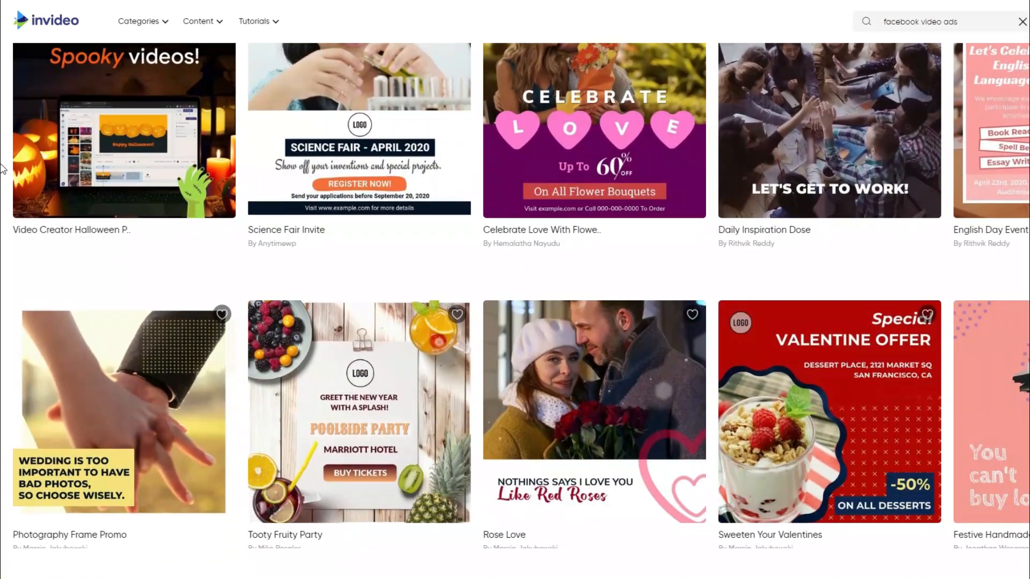
scroll("down", 3)
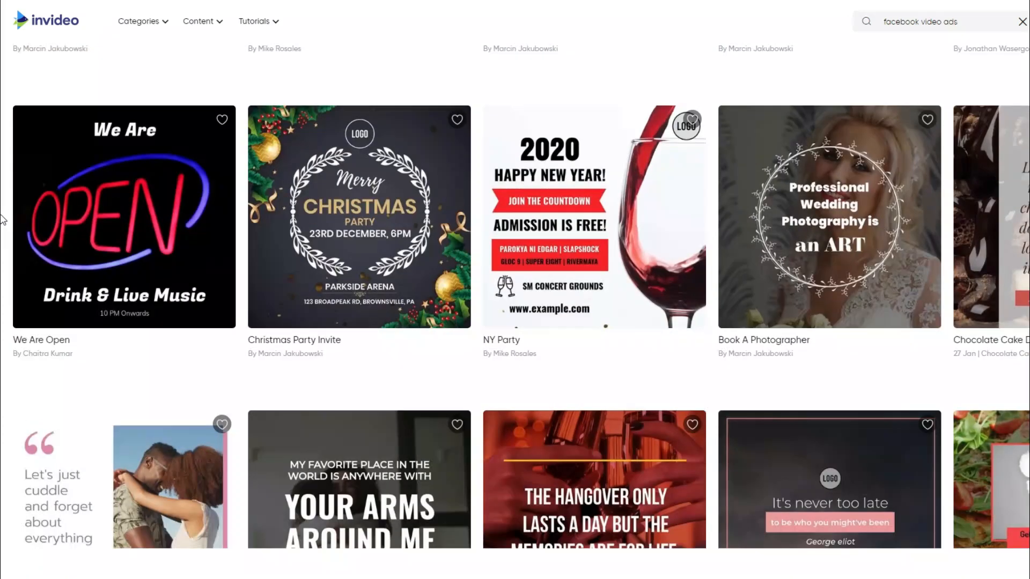
scroll("down", 3)
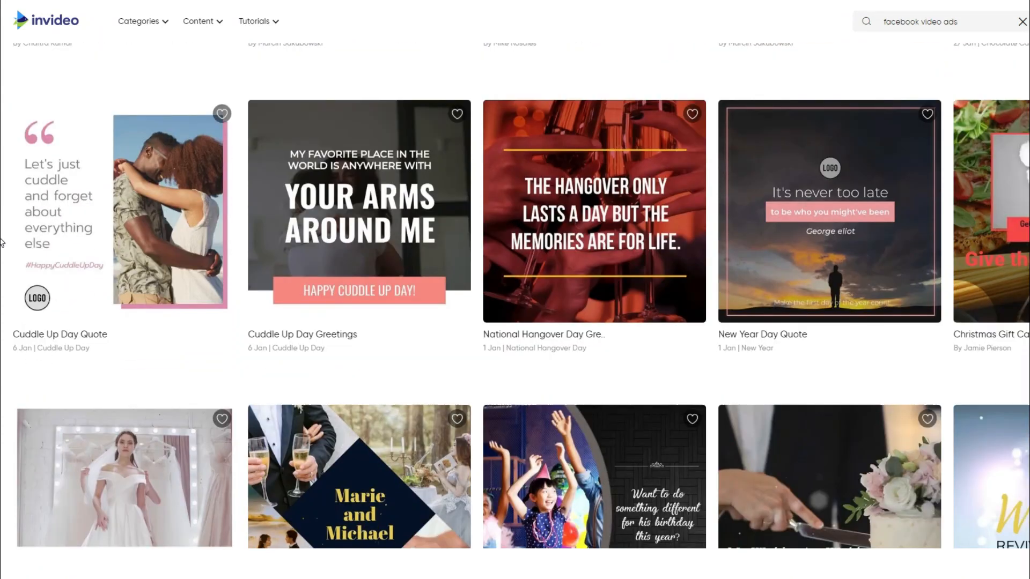
scroll("down", 3)
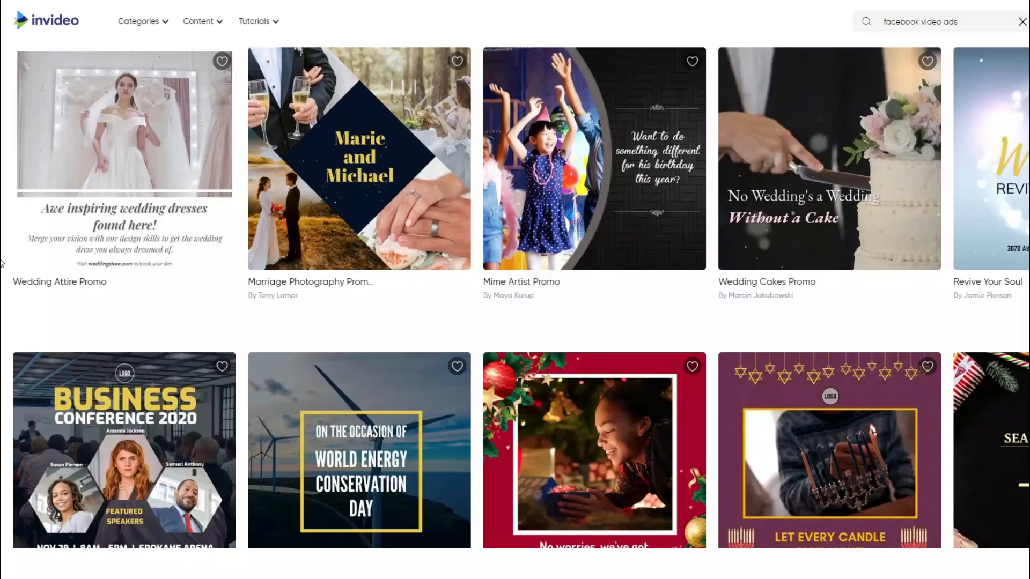
scroll("down", 3)
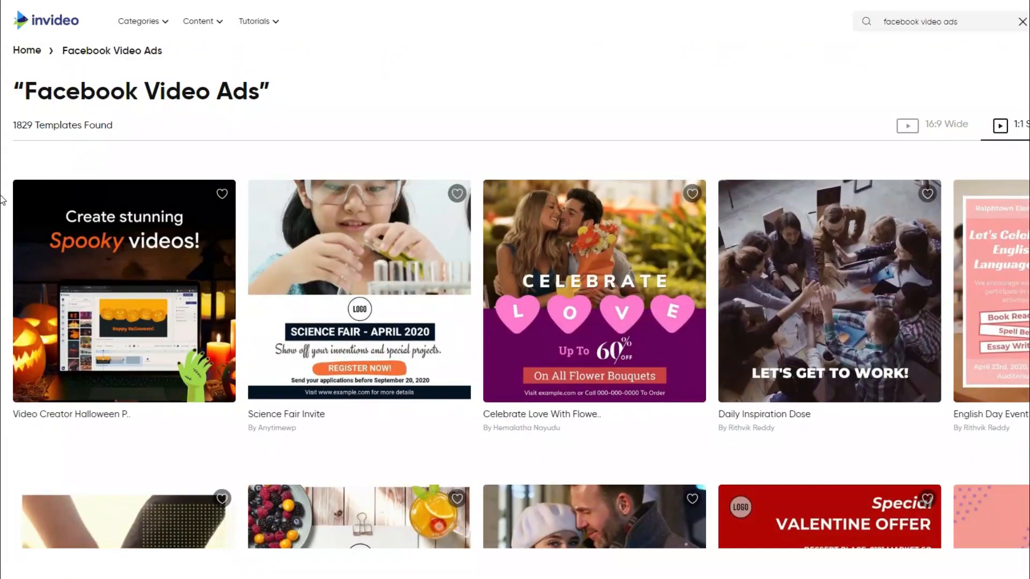
scroll("down", 3)
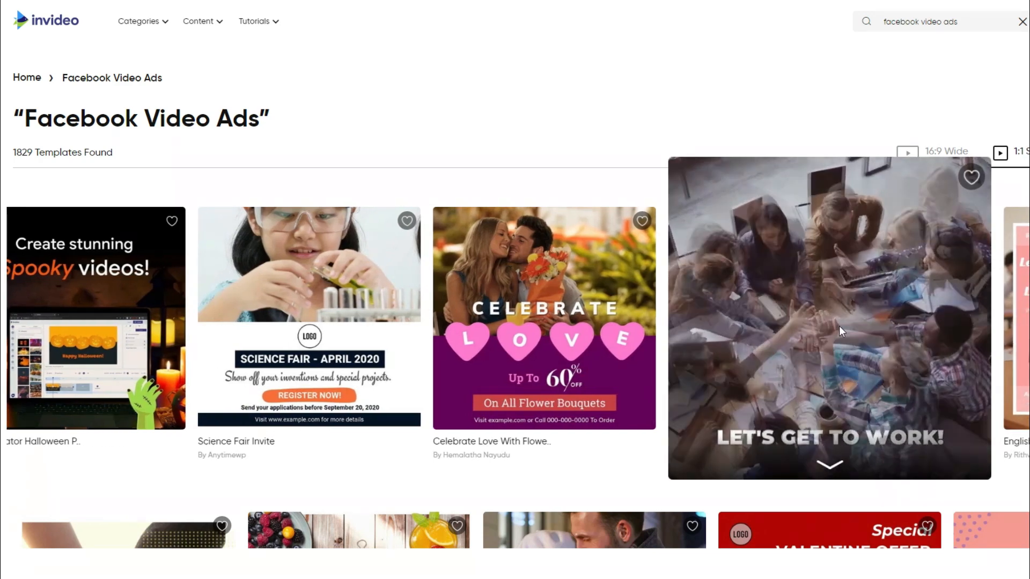
- Use the Daily Inspiration Dose template in square format to open it in the editor
left_click(829, 319)
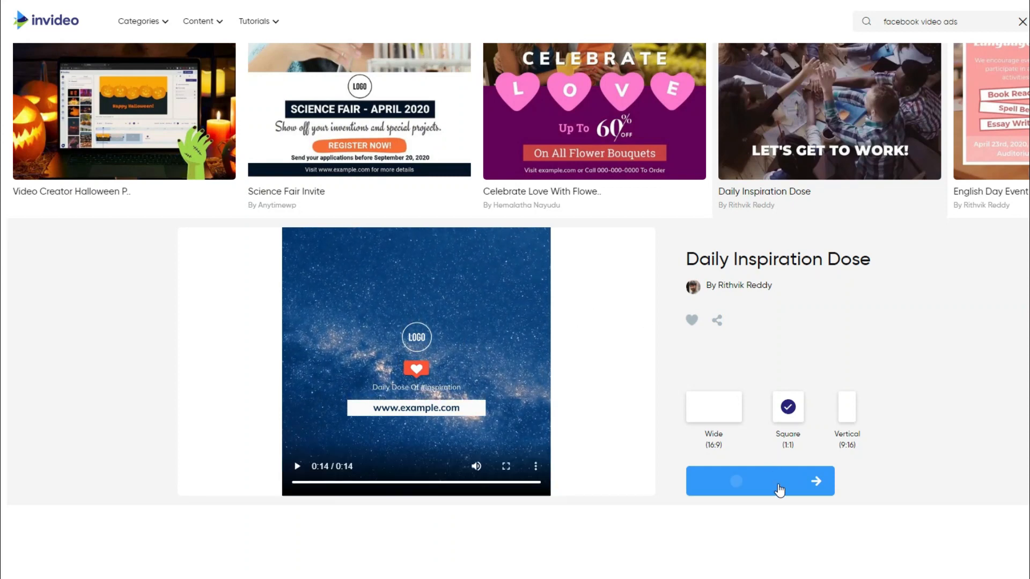
left_click(815, 480)
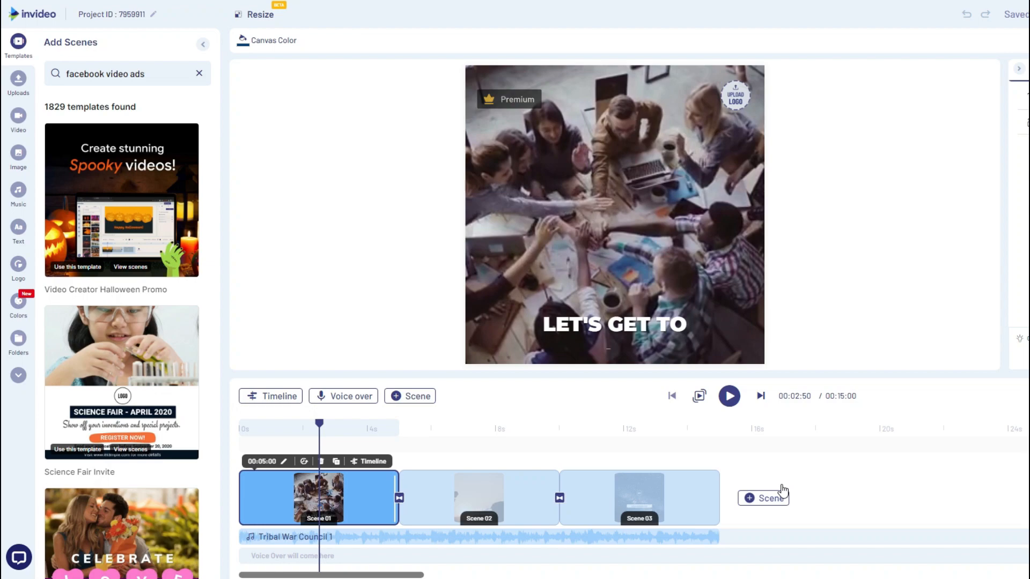
left_click(343, 396)
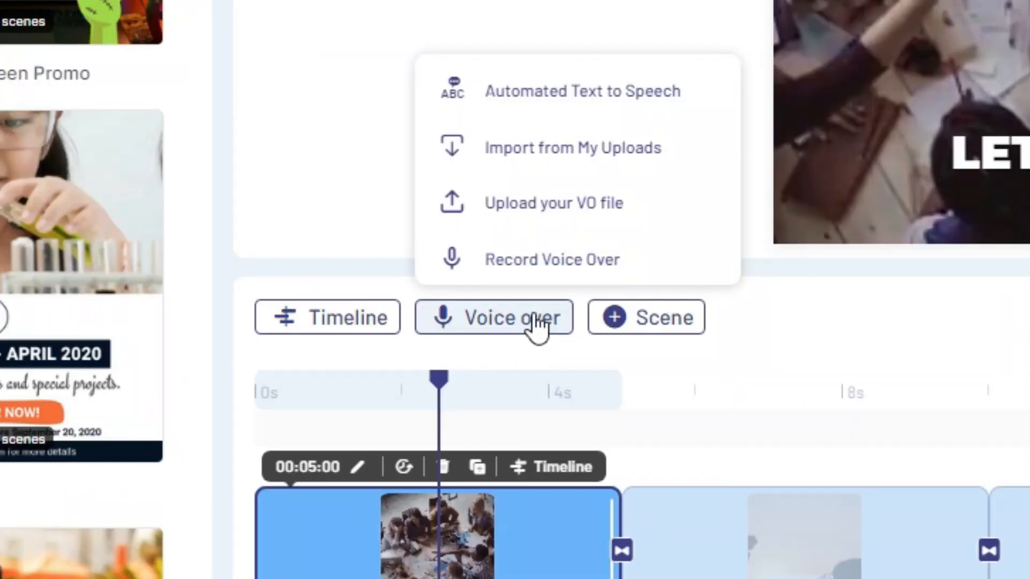
mouse_move(582, 91)
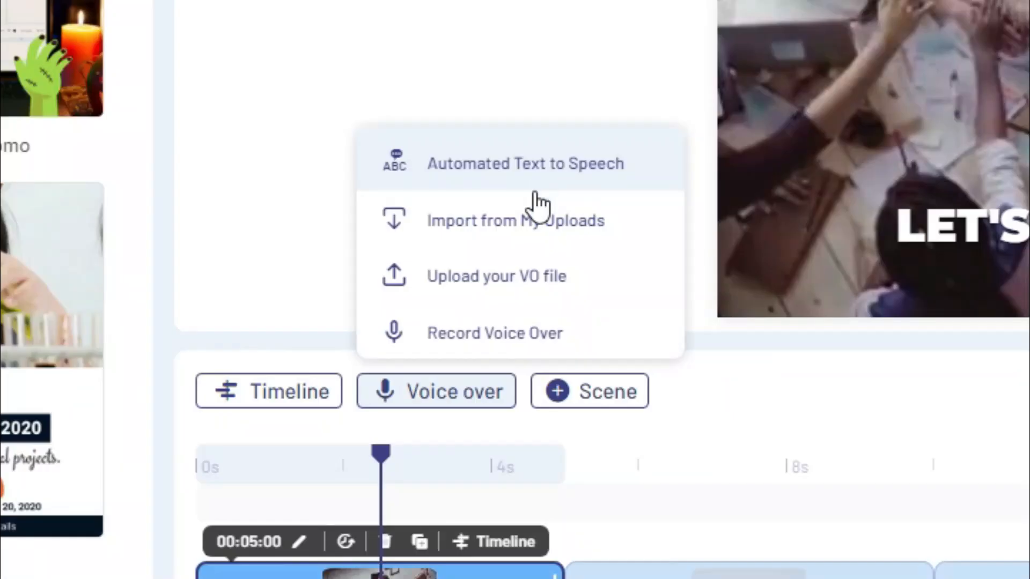
mouse_move(561, 275)
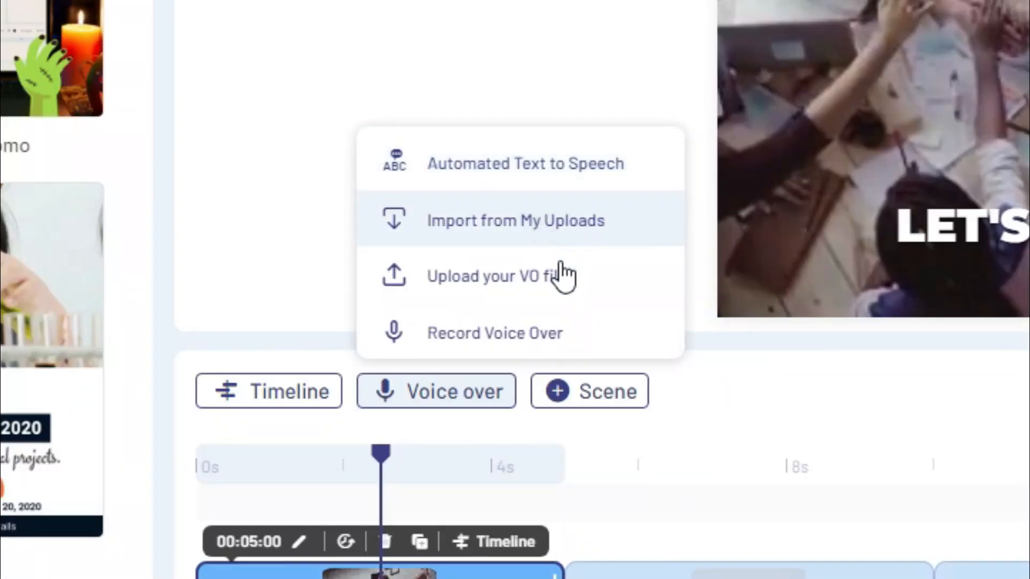
mouse_move(561, 282)
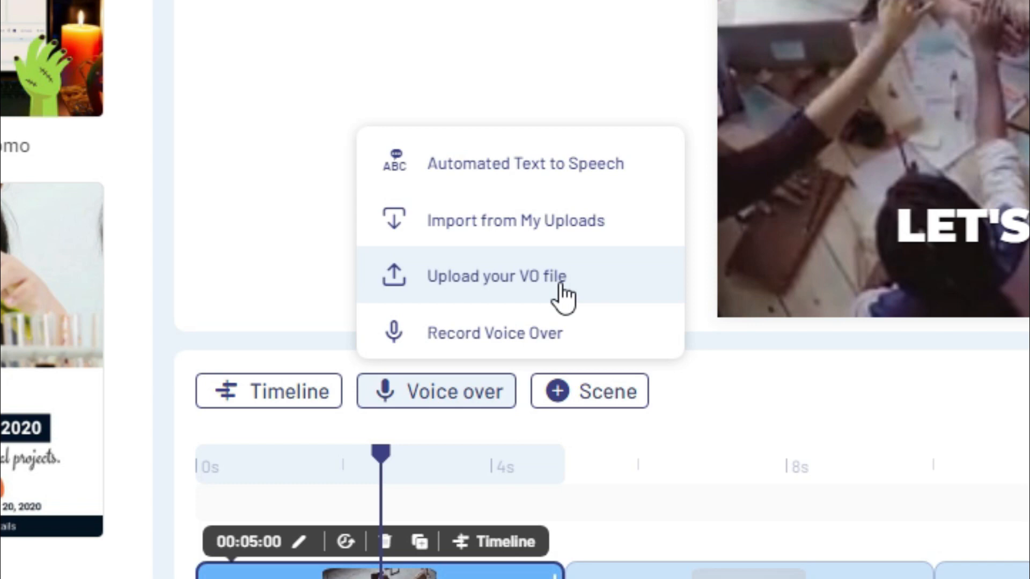
mouse_move(556, 345)
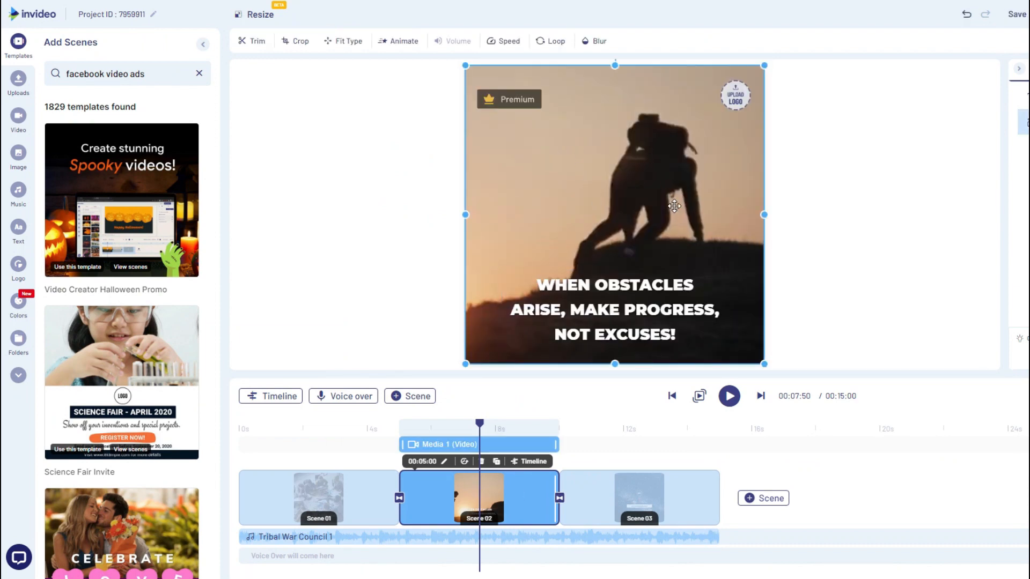
left_click(614, 309)
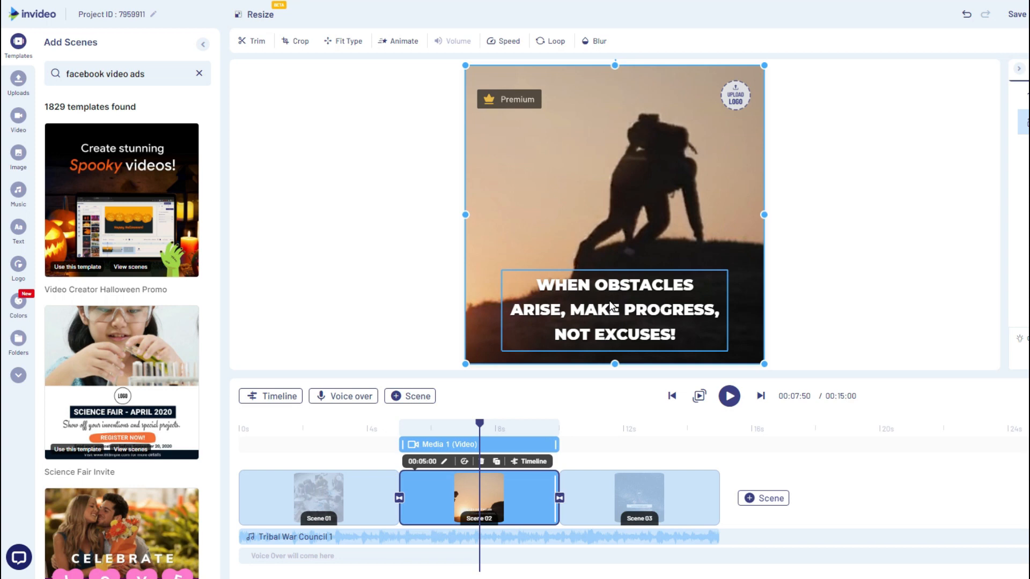
left_click(613, 309)
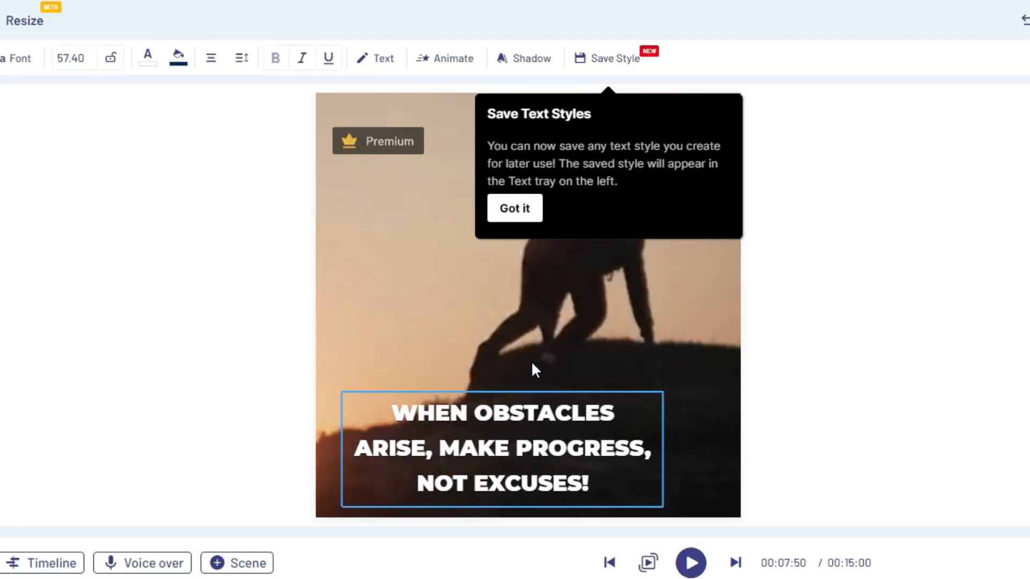
left_click_drag(501, 448, 526, 404)
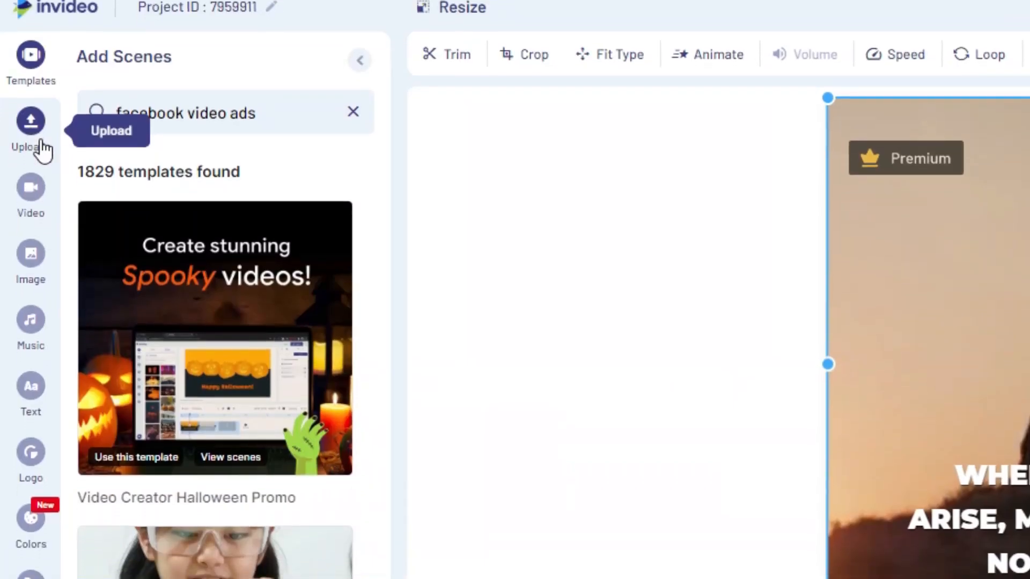
- Browse the media panel to put the city-window stock clip behind Scene 02
left_click(30, 191)
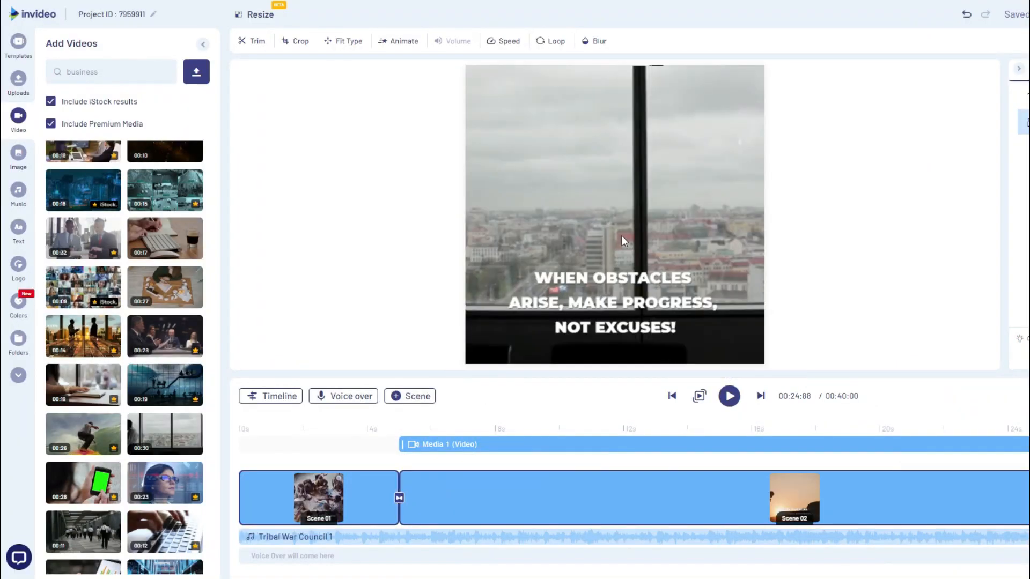
mouse_move(219, 139)
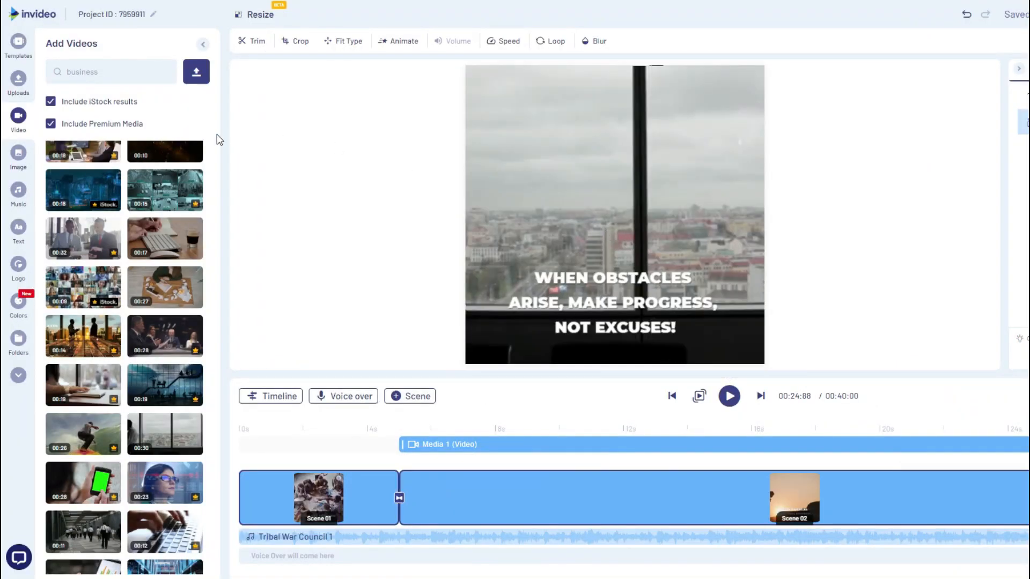
- Browse the stock image and music libraries, then return to the stock video library
left_click(18, 157)
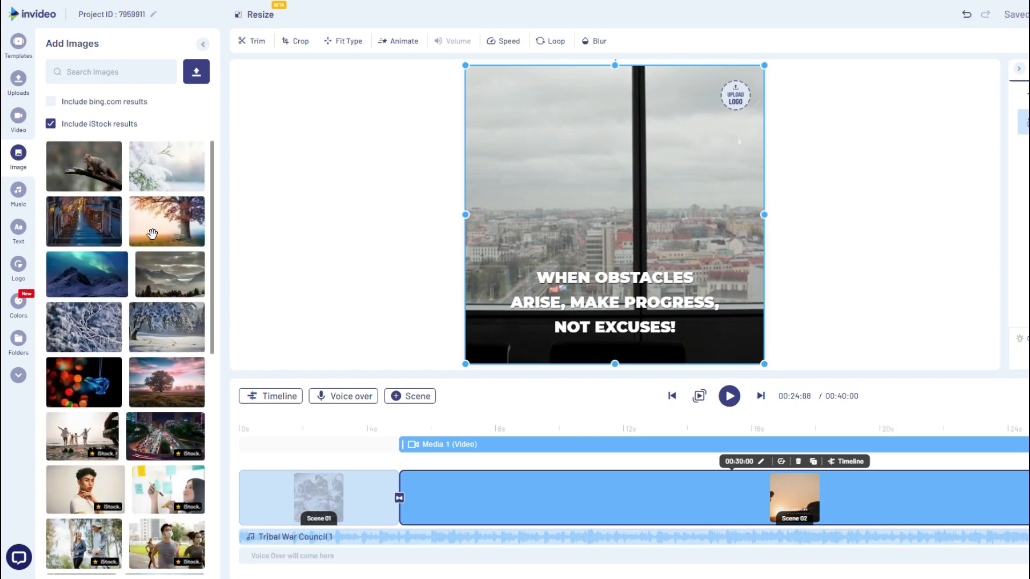
mouse_move(18, 198)
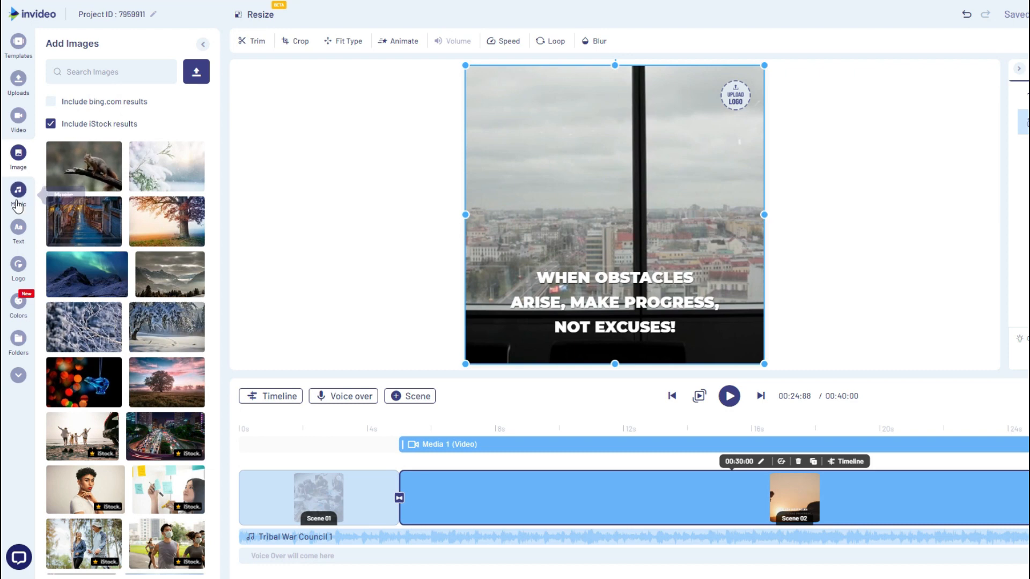
left_click(18, 194)
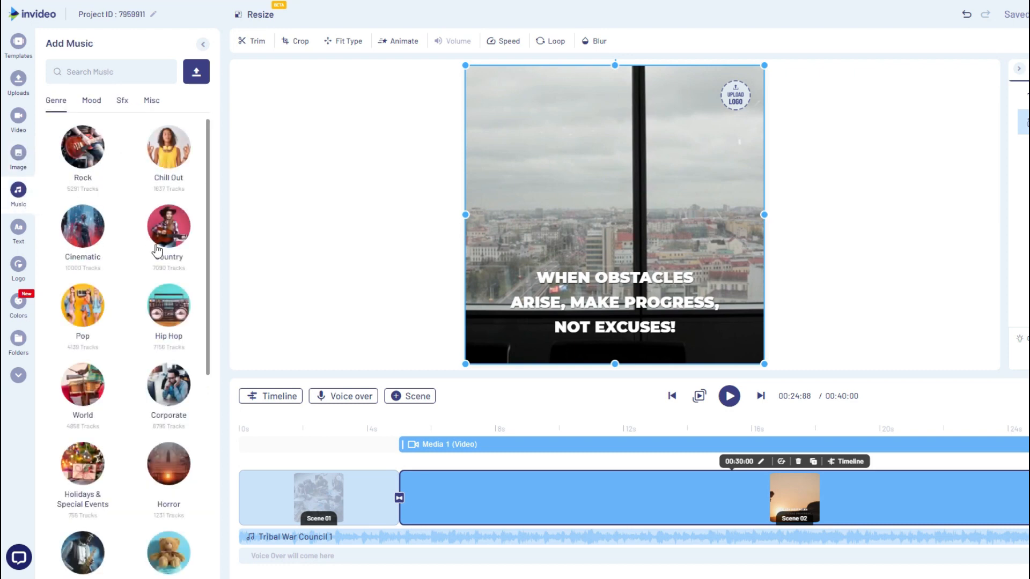
mouse_move(136, 267)
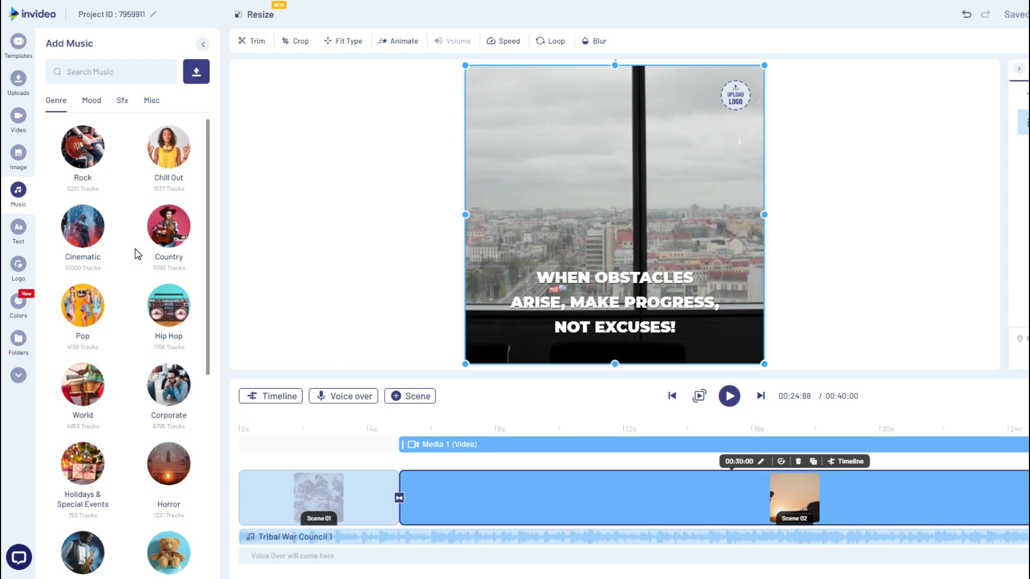
left_click(18, 120)
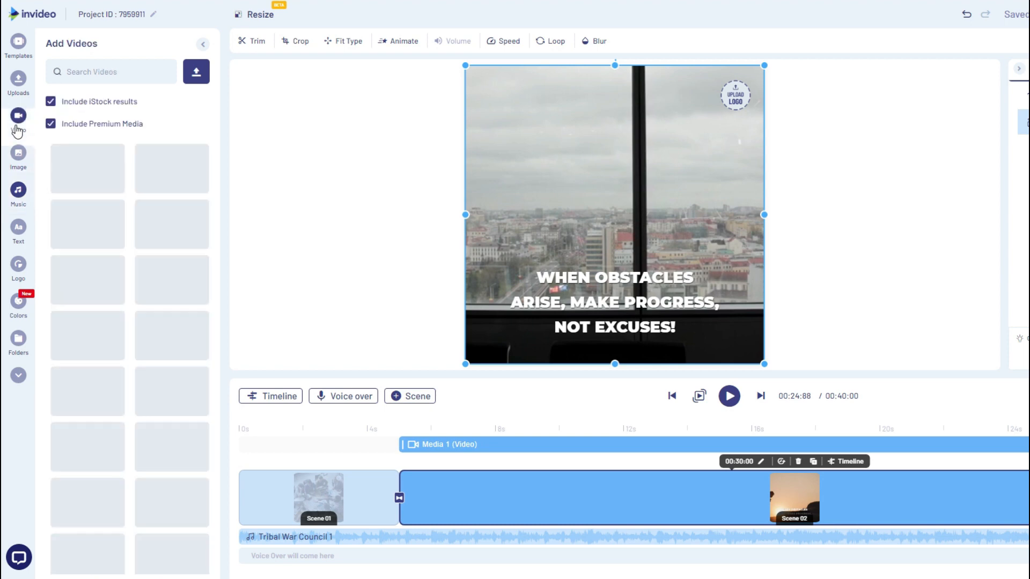
- Search the stock video library for 'animals' and look through the animal clips
left_click(18, 116)
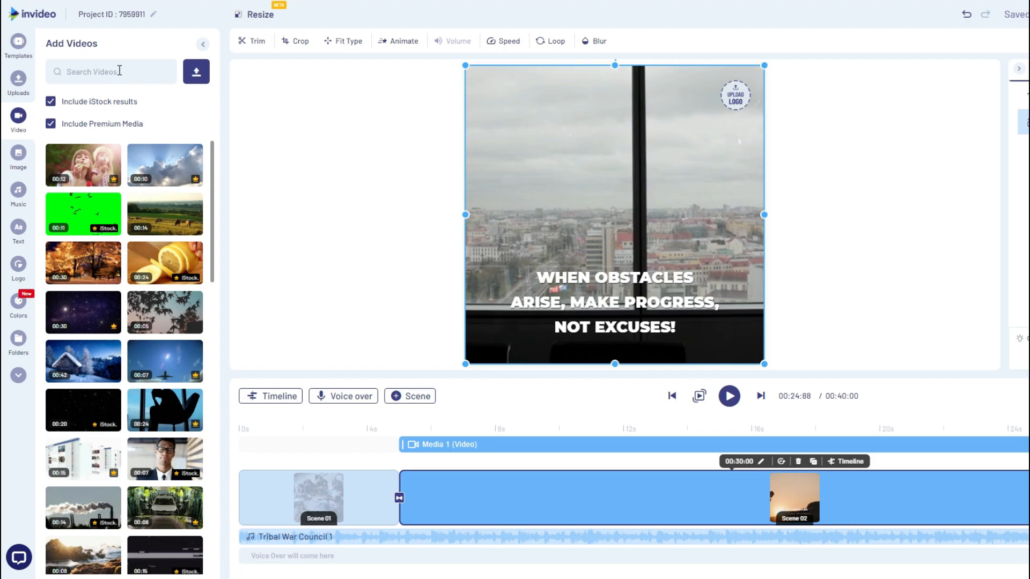
type("animals")
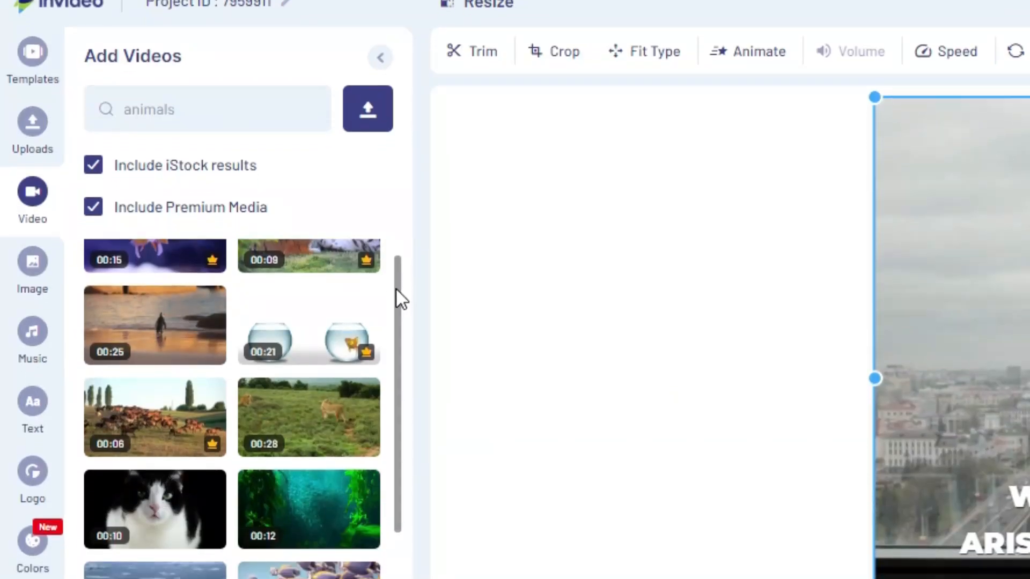
scroll("down", 3)
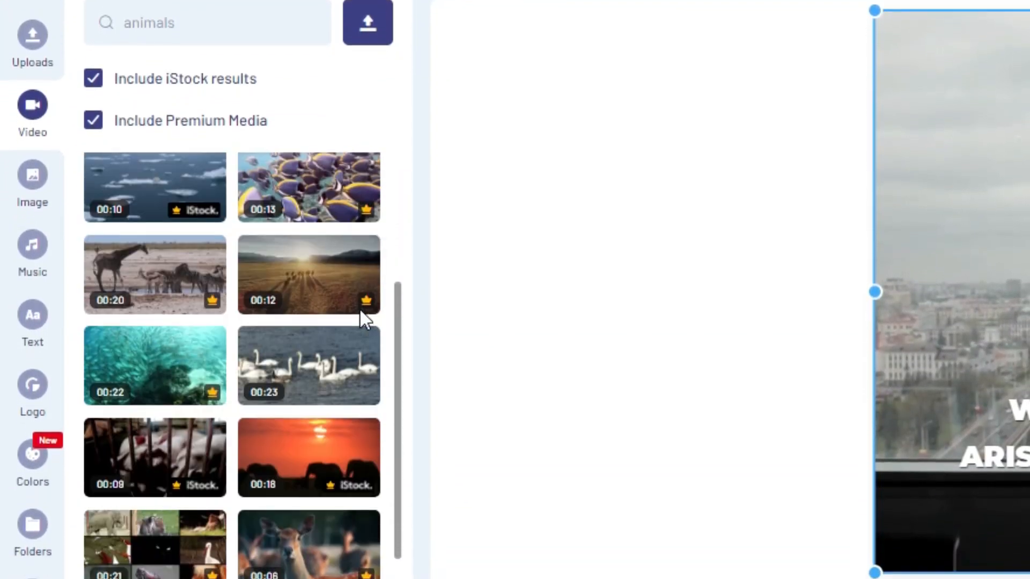
scroll("down", 3)
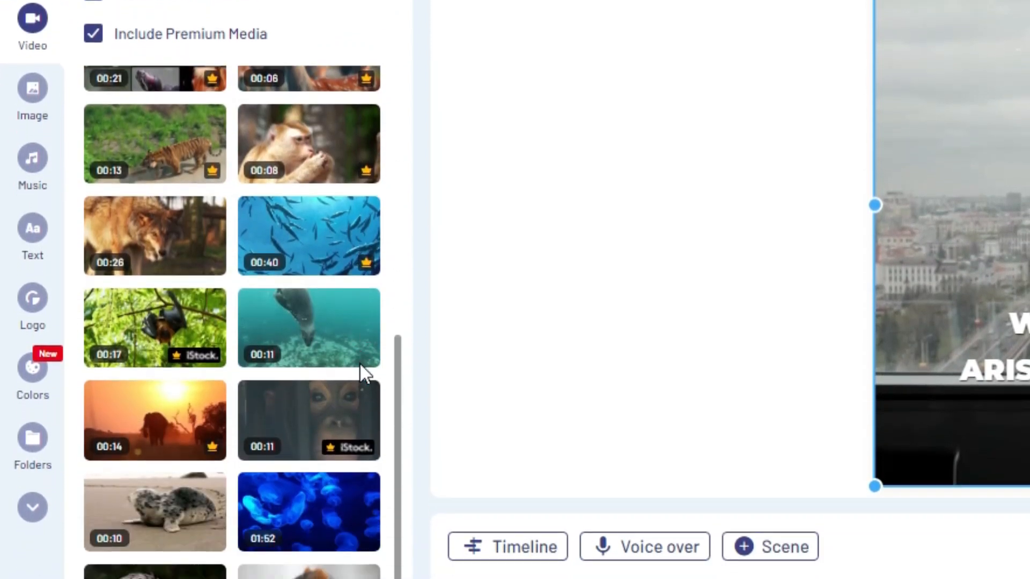
scroll("down", 3)
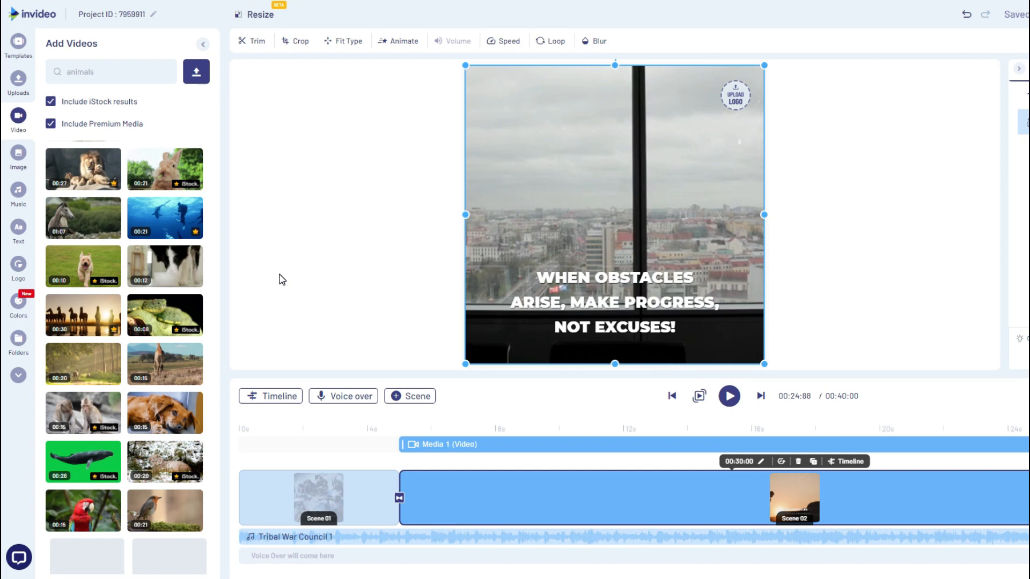
left_click(614, 303)
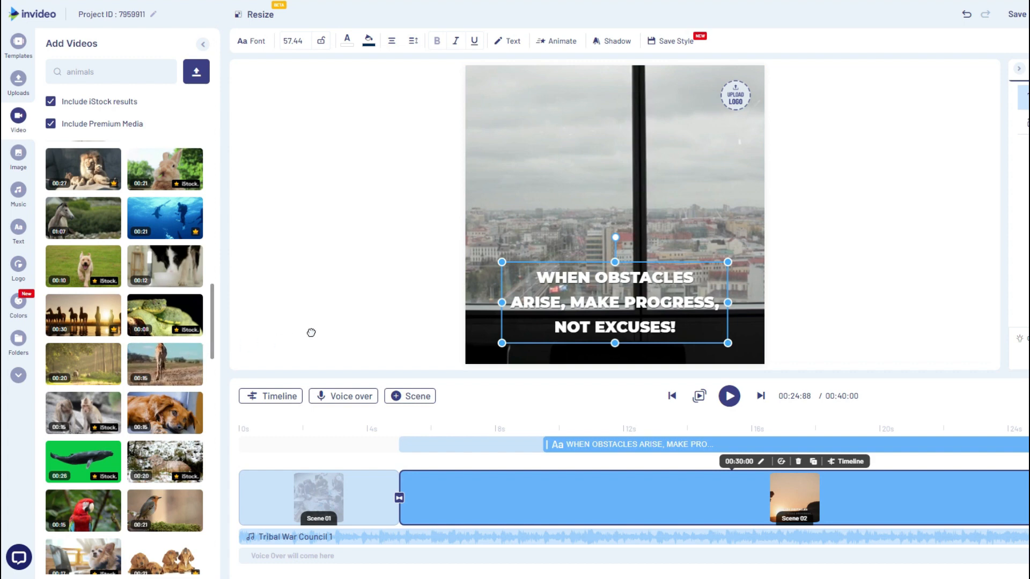
- Put the giraffe clip in the scene and move the white headline 'The Best Animal Clips From The Web' to the bottom
left_click(637, 425)
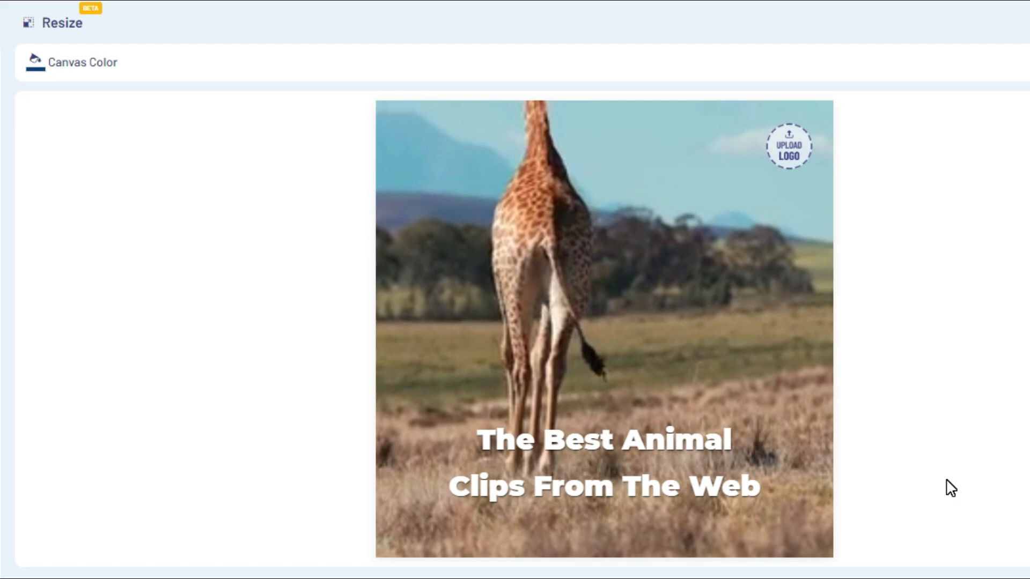
left_click(587, 464)
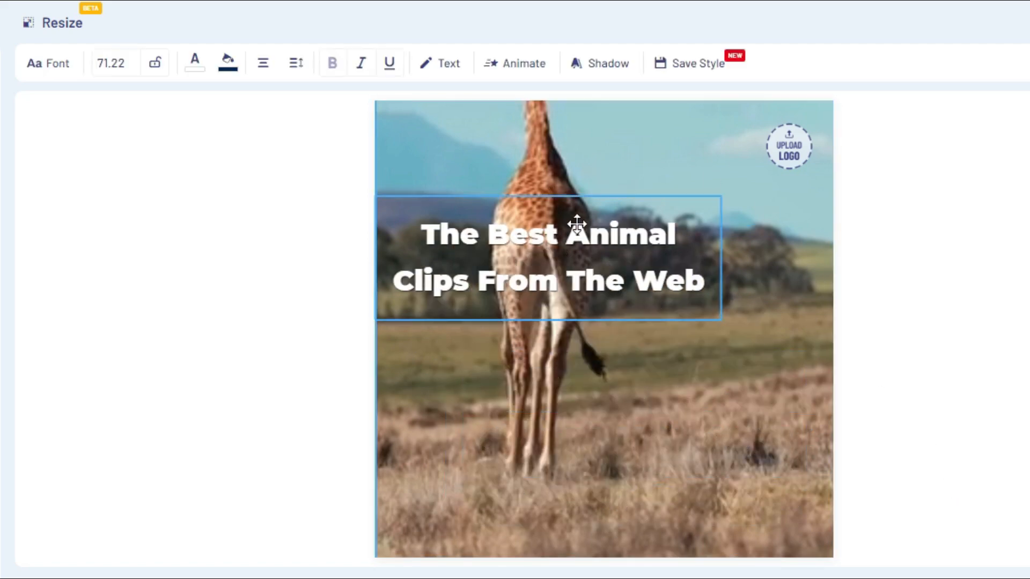
left_click_drag(548, 257, 597, 482)
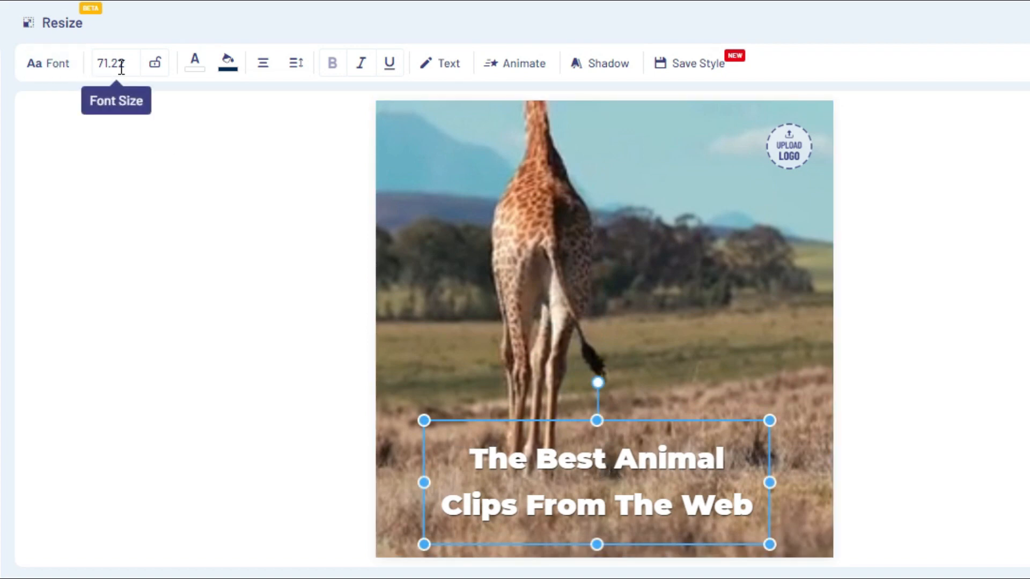
mouse_move(513, 63)
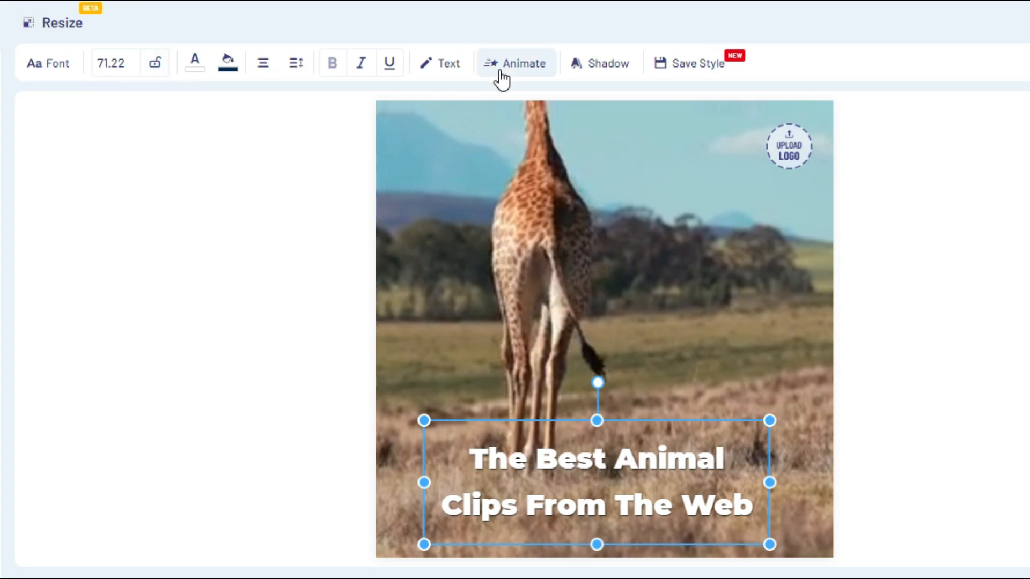
mouse_move(599, 63)
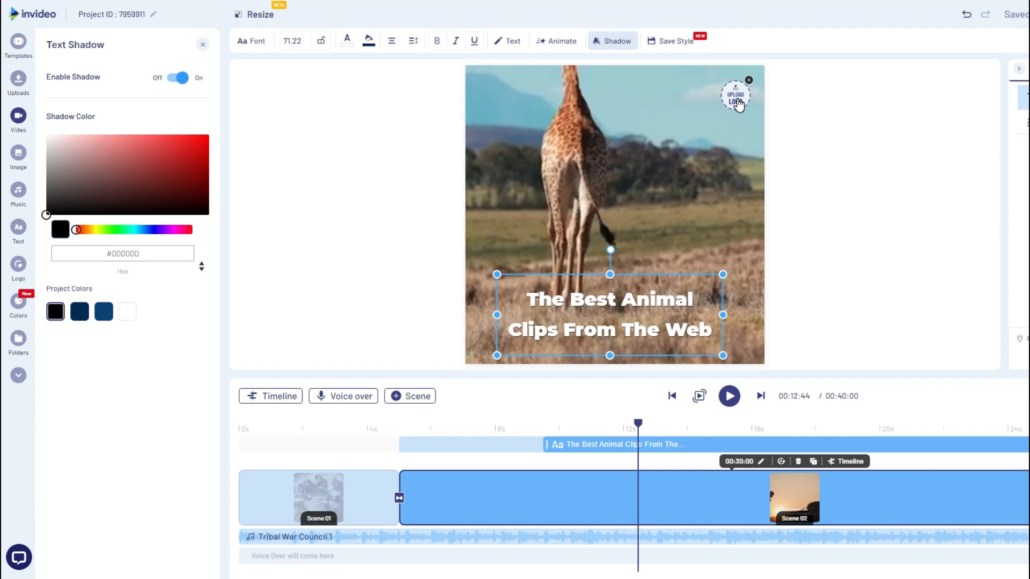
left_click(18, 122)
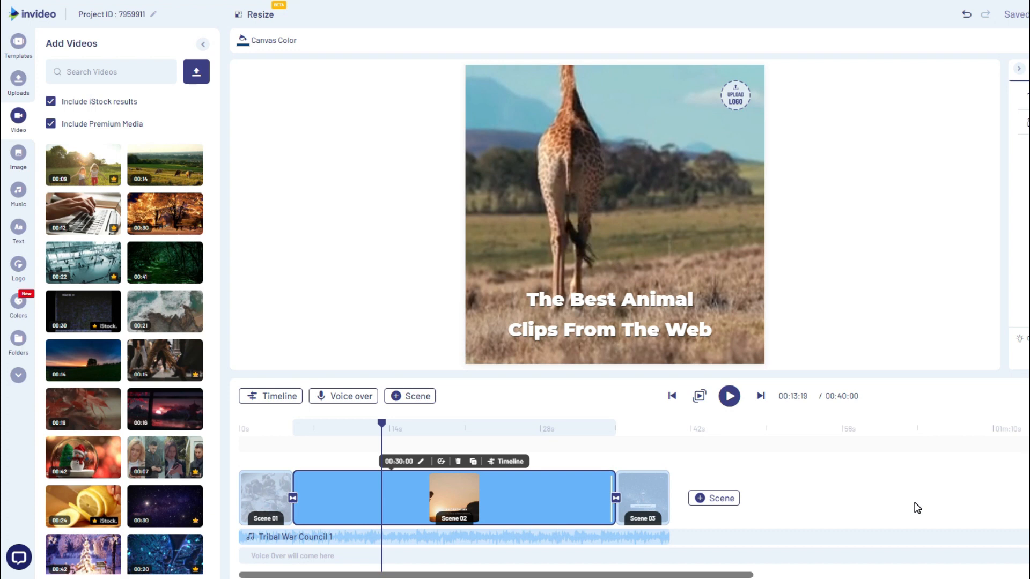
mouse_move(645, 490)
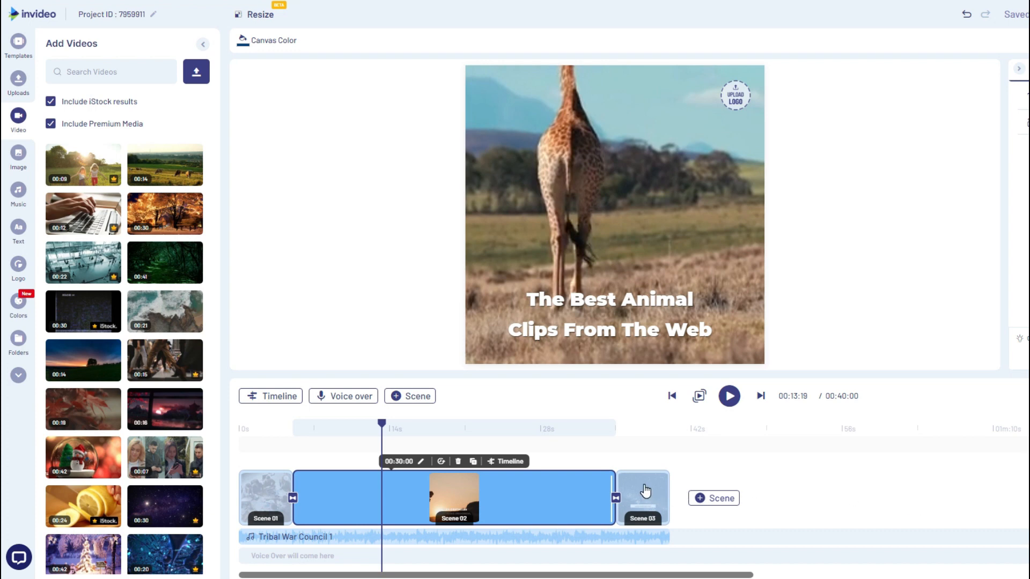
left_click(641, 497)
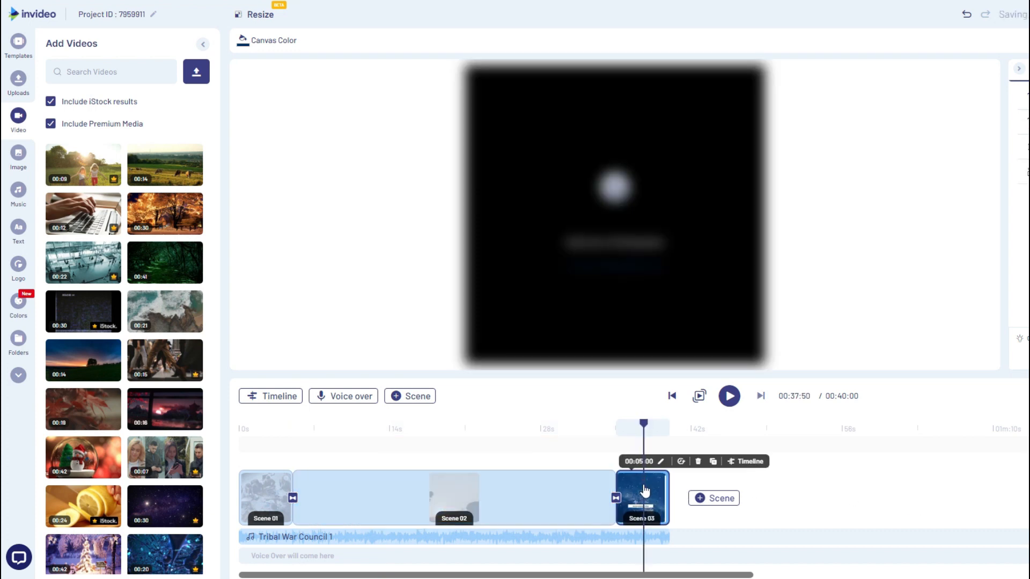
- Delete end Scene 03, leaving two scenes totalling 35 seconds
left_click(641, 496)
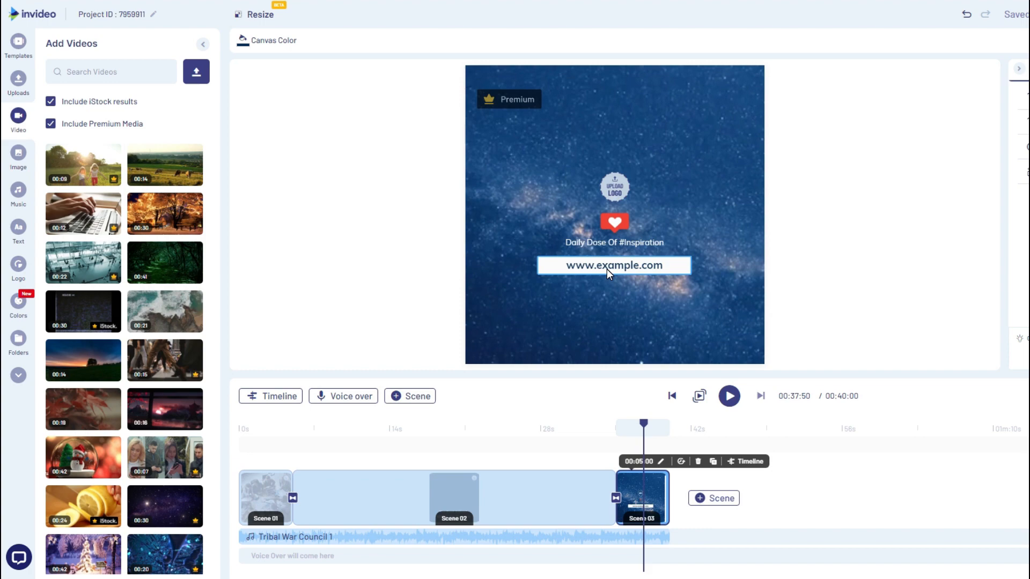
left_click(698, 461)
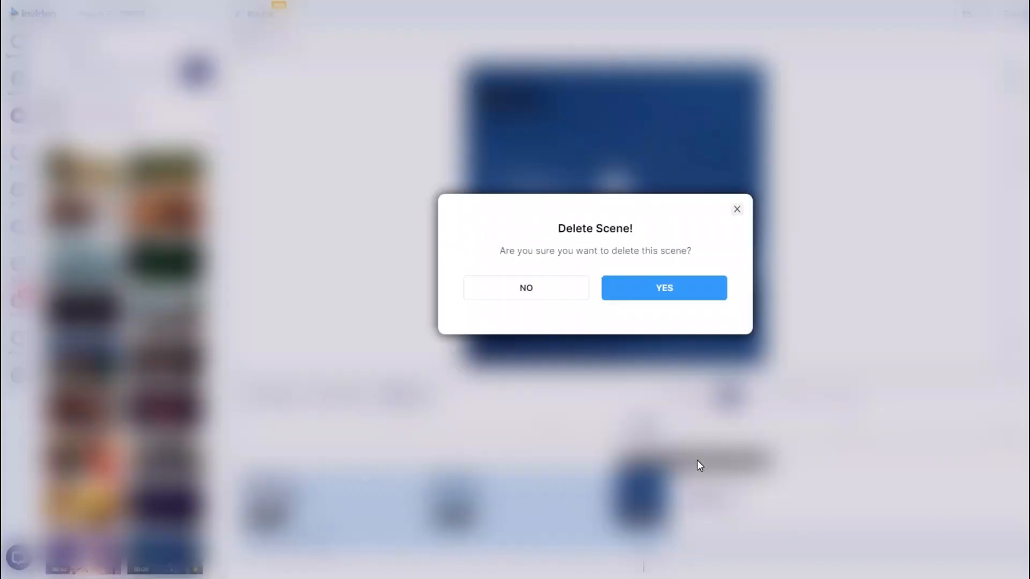
left_click(526, 288)
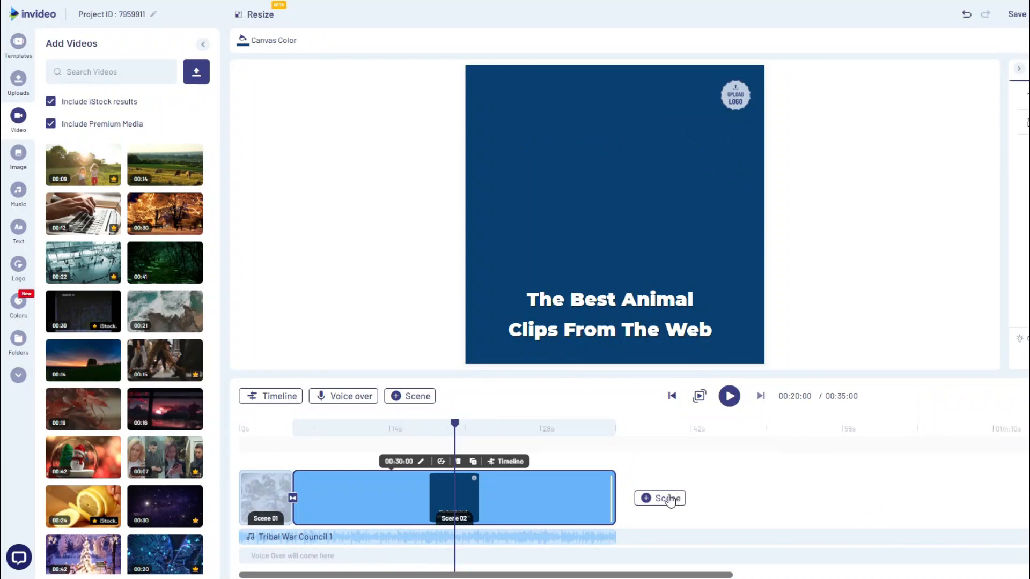
- Add a Blank Scene as the third scene and select its 'Build your own scene' placeholder text
left_click(659, 498)
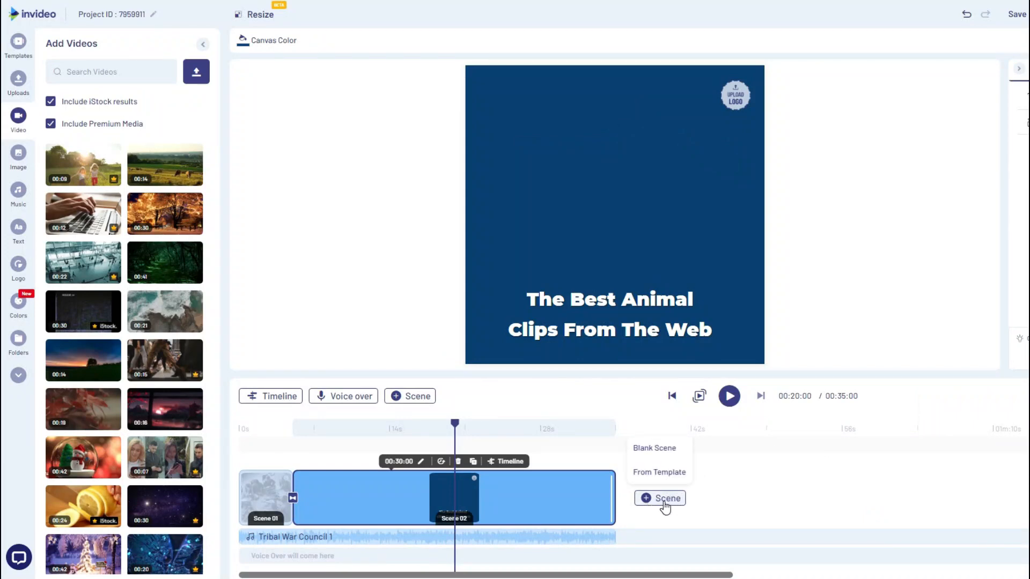
mouse_move(679, 457)
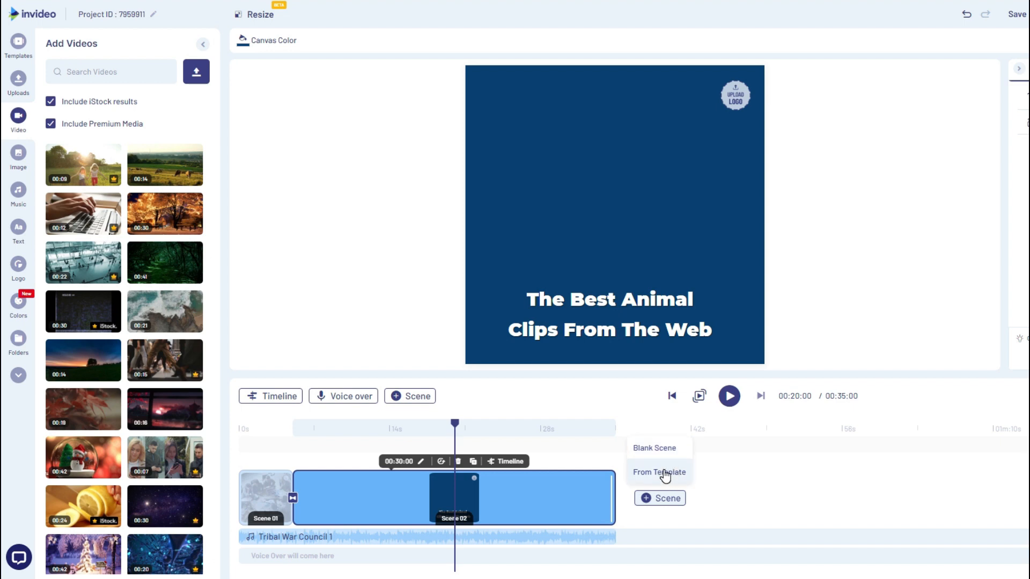
left_click(657, 472)
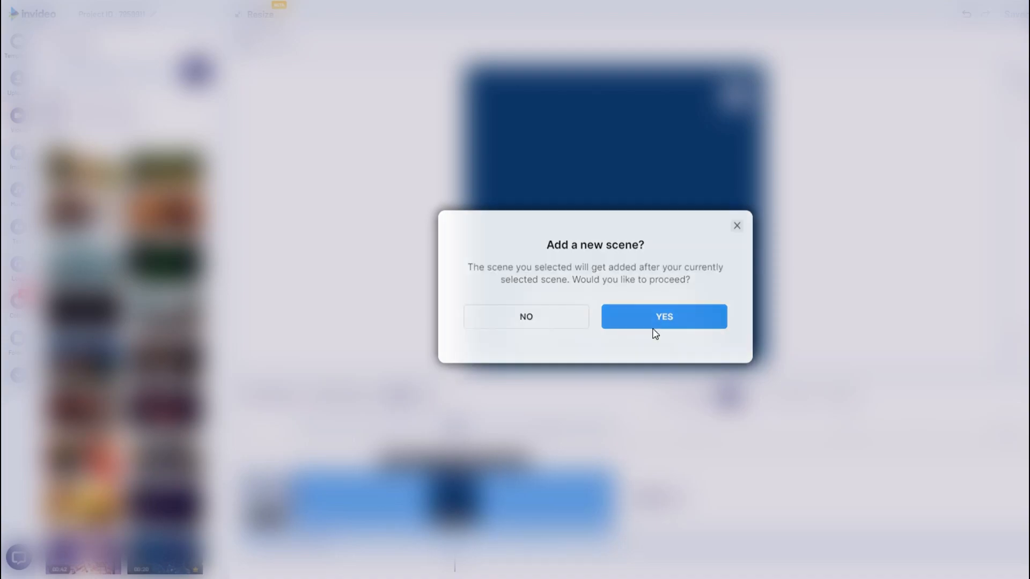
left_click(663, 316)
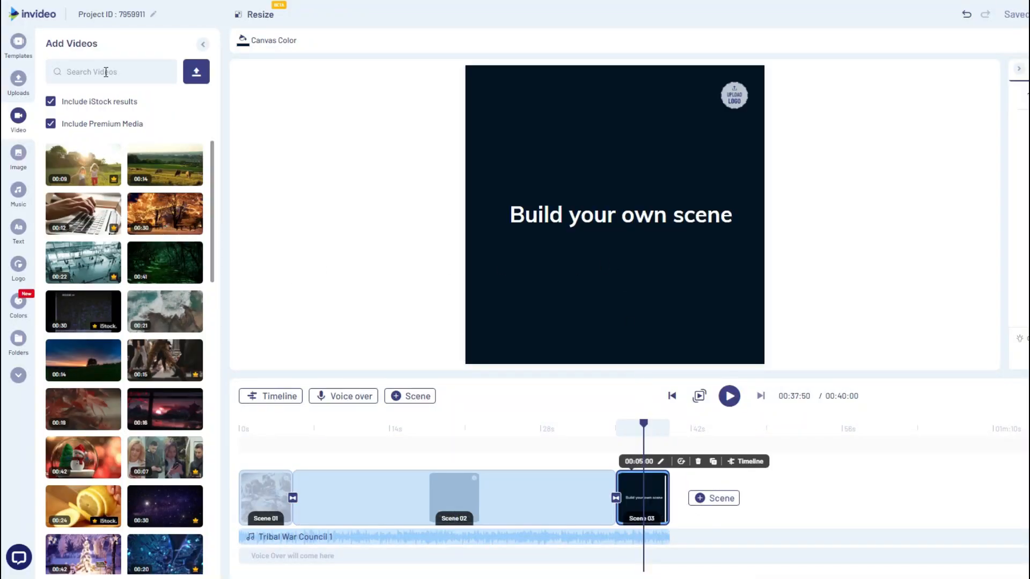
left_click(618, 215)
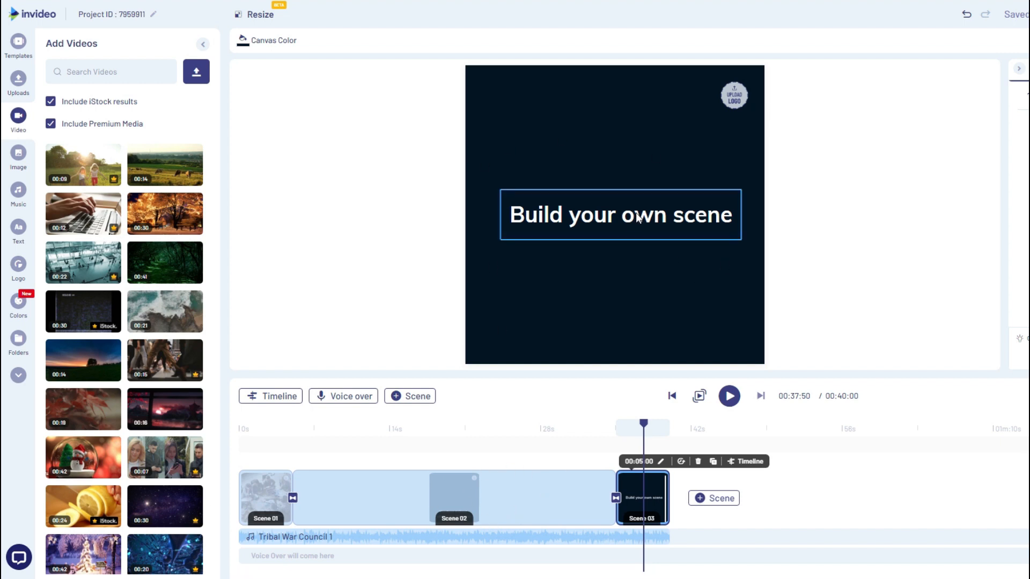
left_click(620, 215)
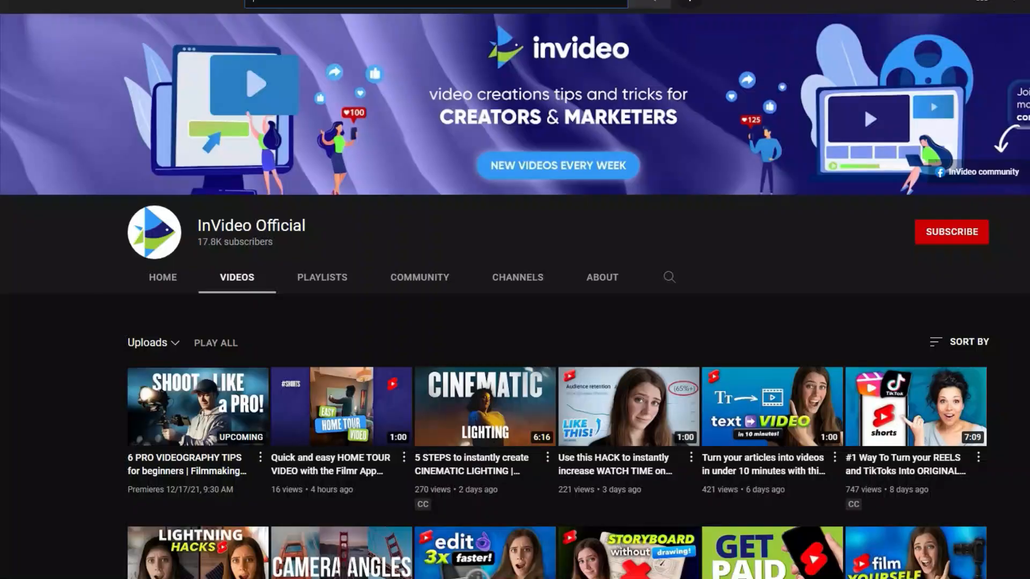
scroll("down", 3)
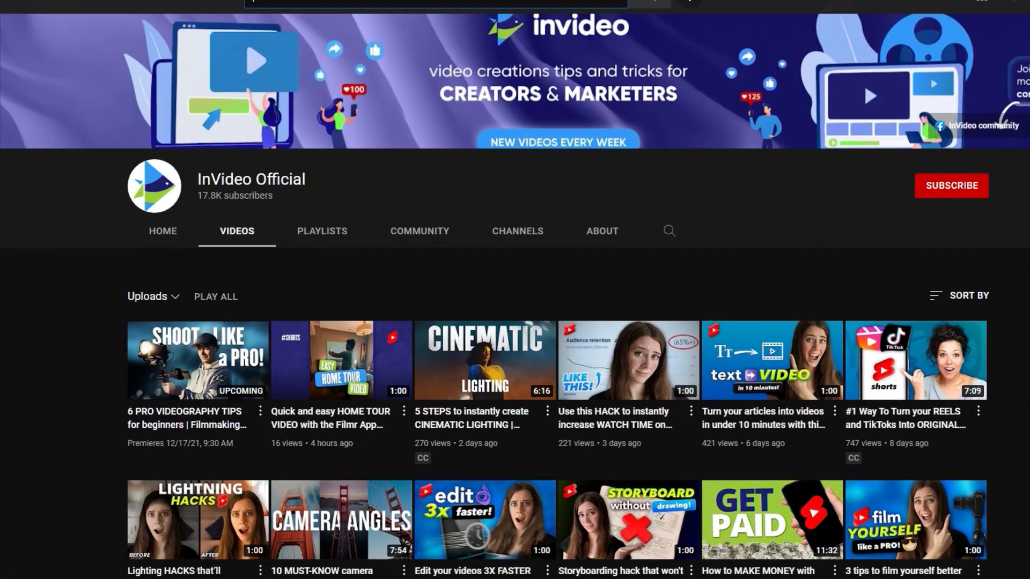
scroll("down", 3)
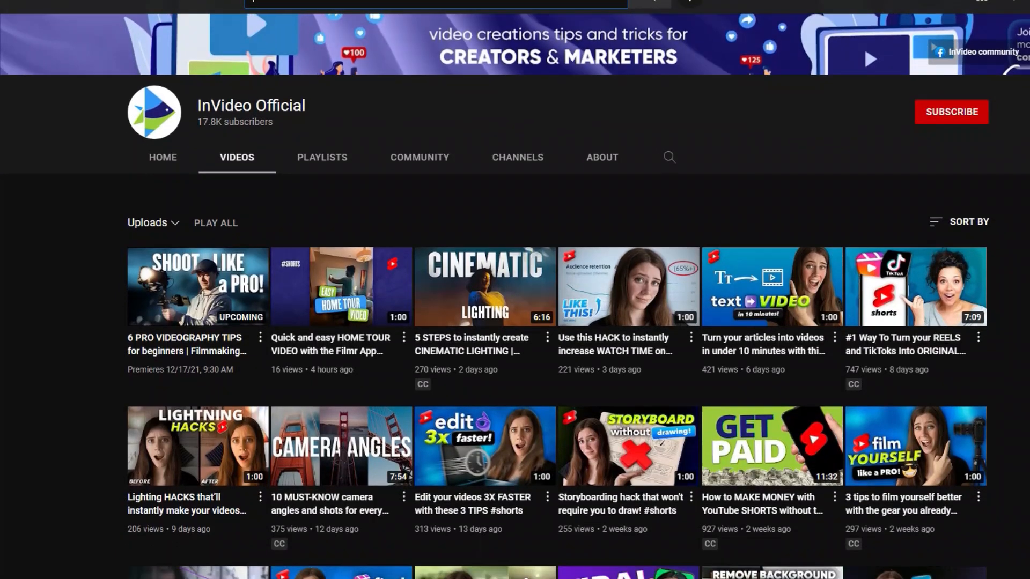
scroll("down", 3)
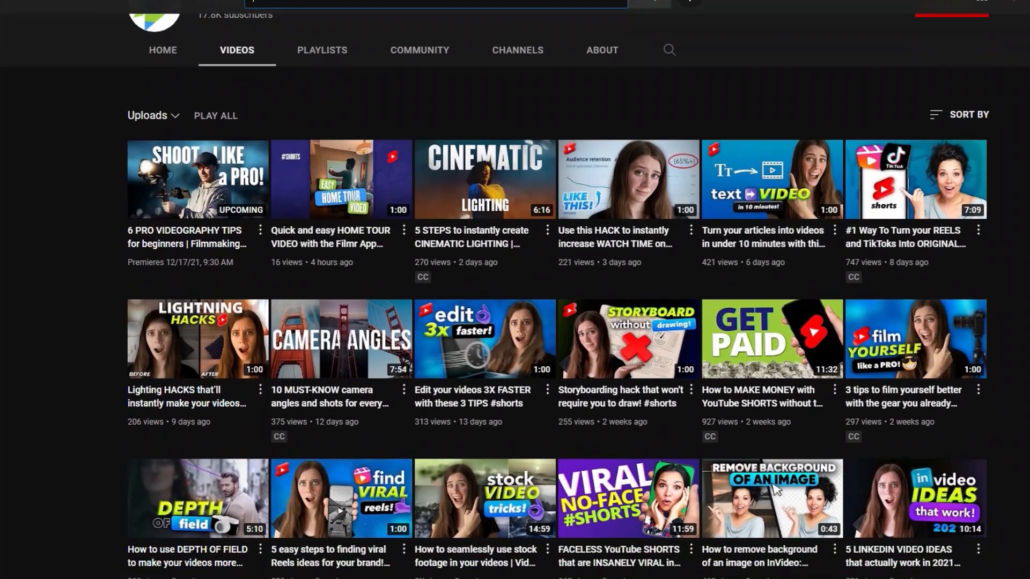
scroll("down", 3)
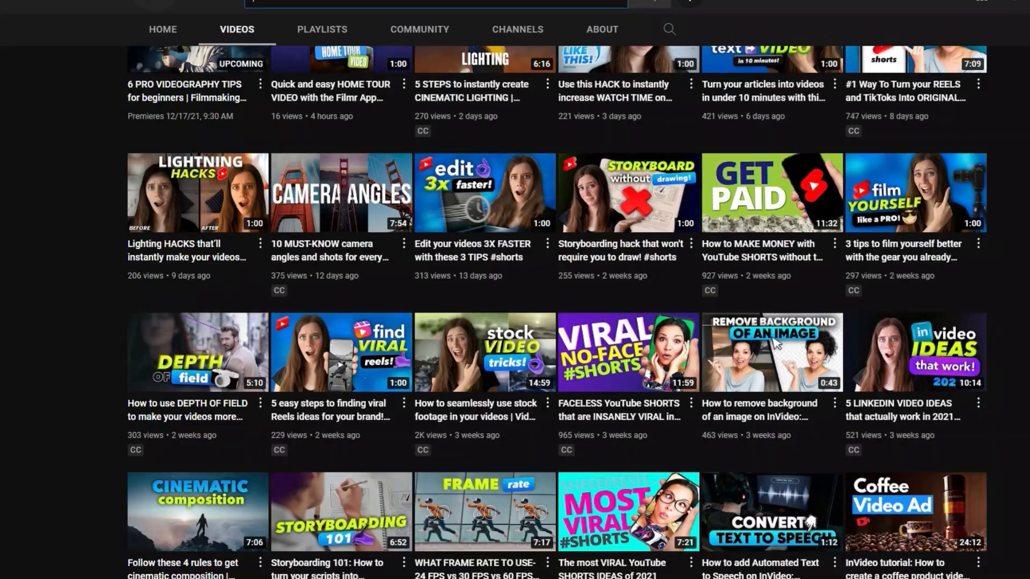
scroll("down", 3)
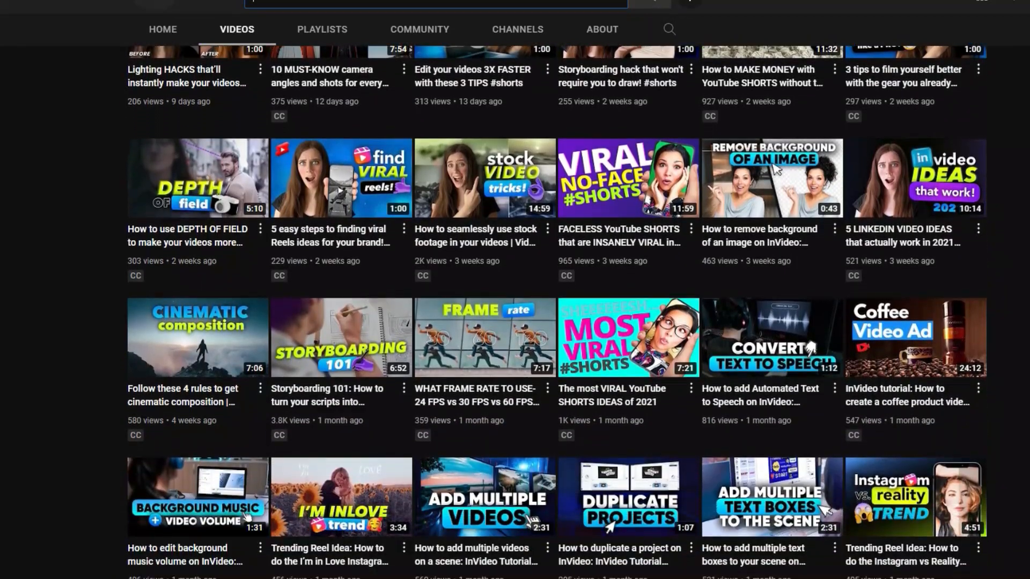